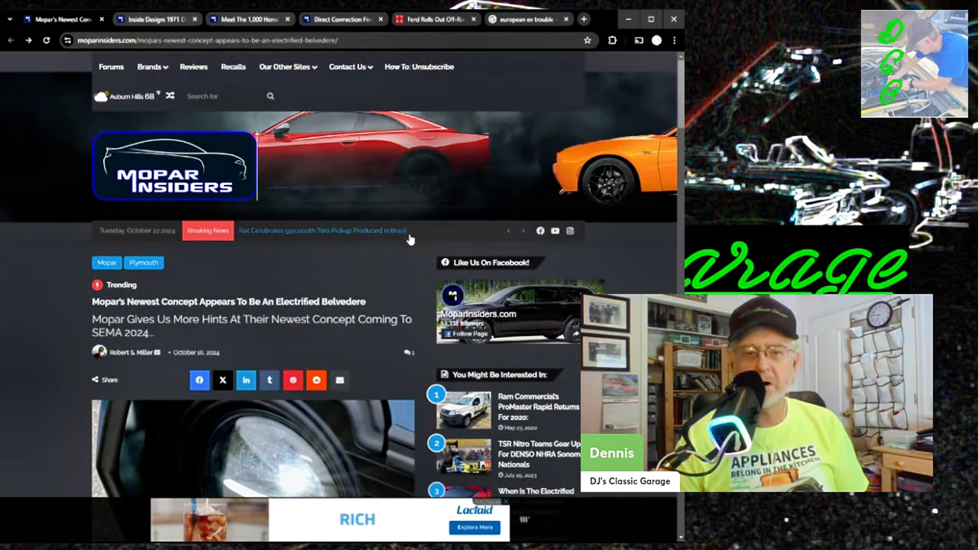
{"action": "mouse_move", "coordinate": [426, 296]}
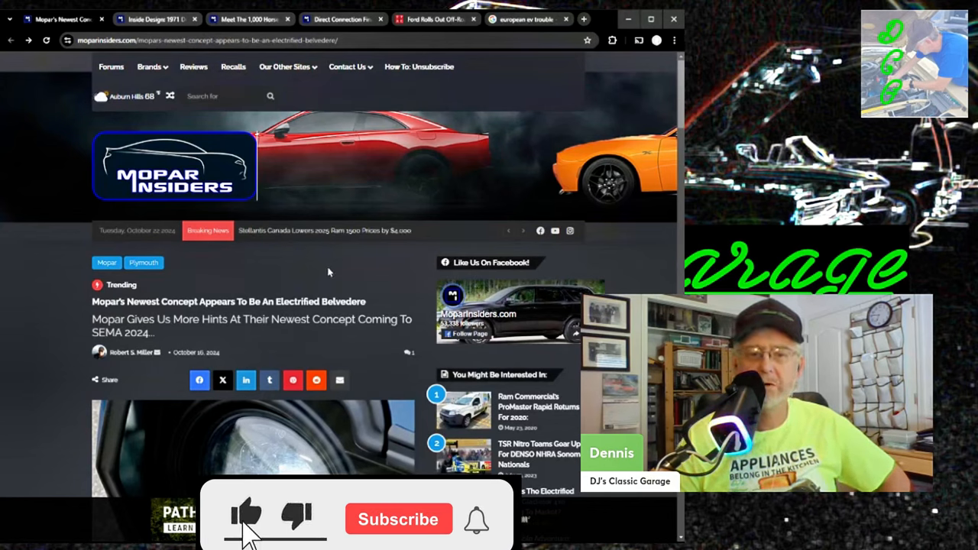
Scroll down through the electrified Belvedere concept article, reading its opening sections
{"action": "left_click", "coordinate": [398, 519]}
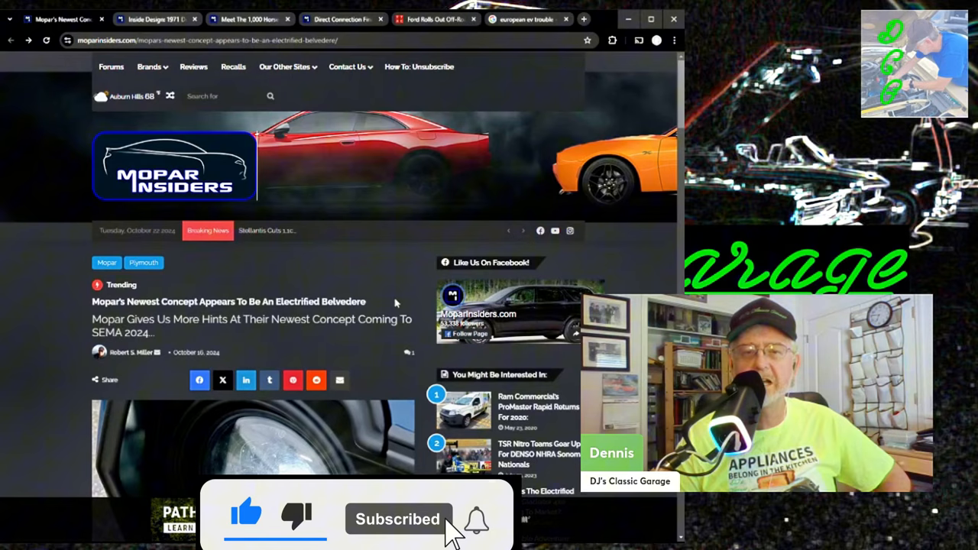
{"action": "scroll", "scroll_direction": "down", "scroll_amount": 3}
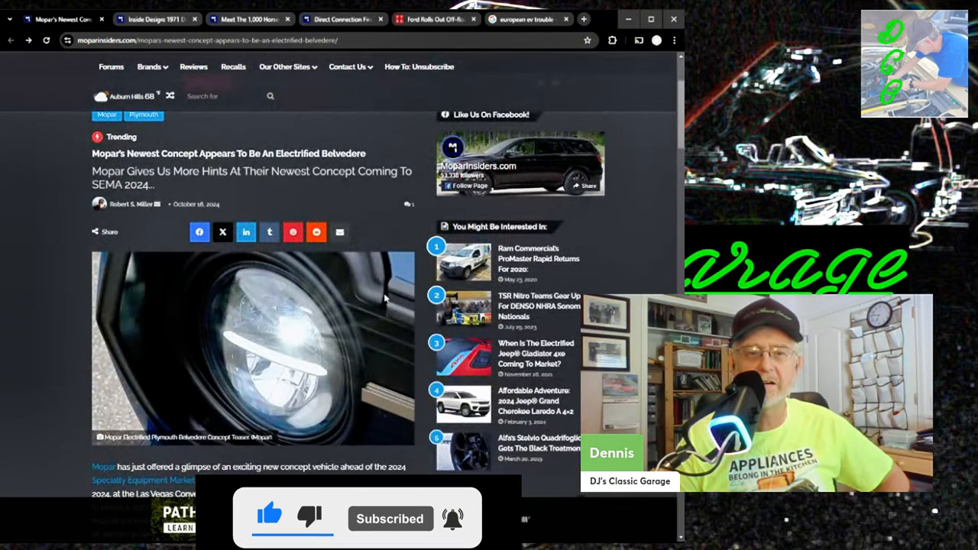
{"action": "scroll", "scroll_direction": "down", "scroll_amount": 3}
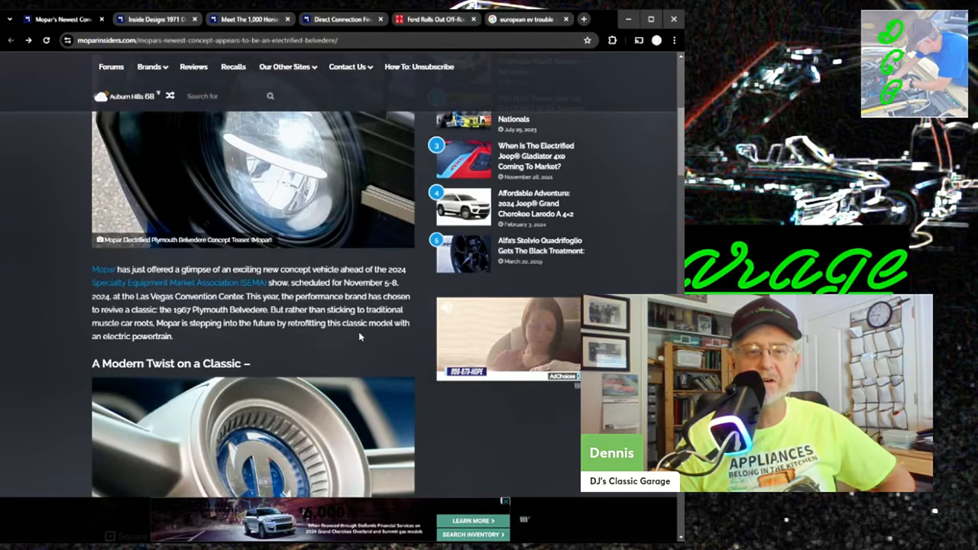
{"action": "scroll", "scroll_direction": "down", "scroll_amount": 3}
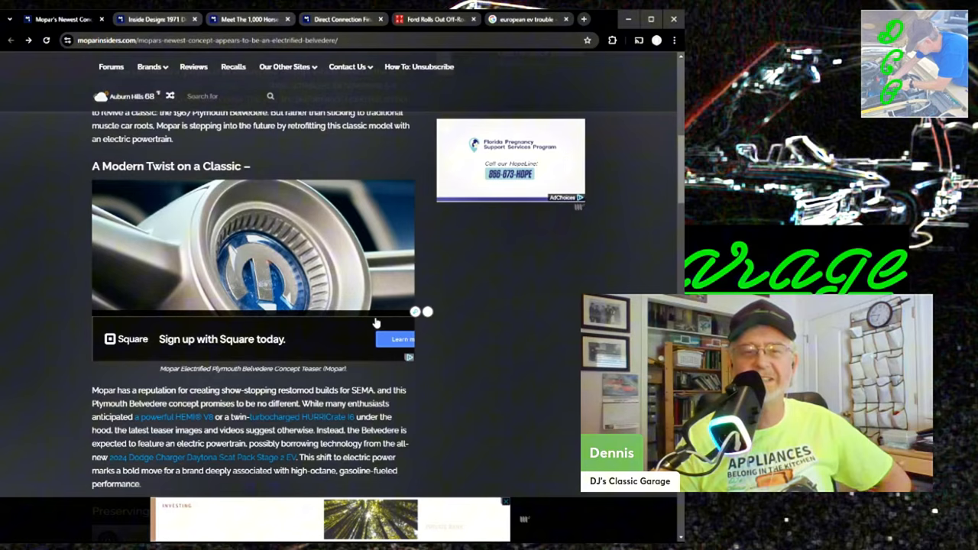
{"action": "scroll", "scroll_direction": "down", "scroll_amount": 3}
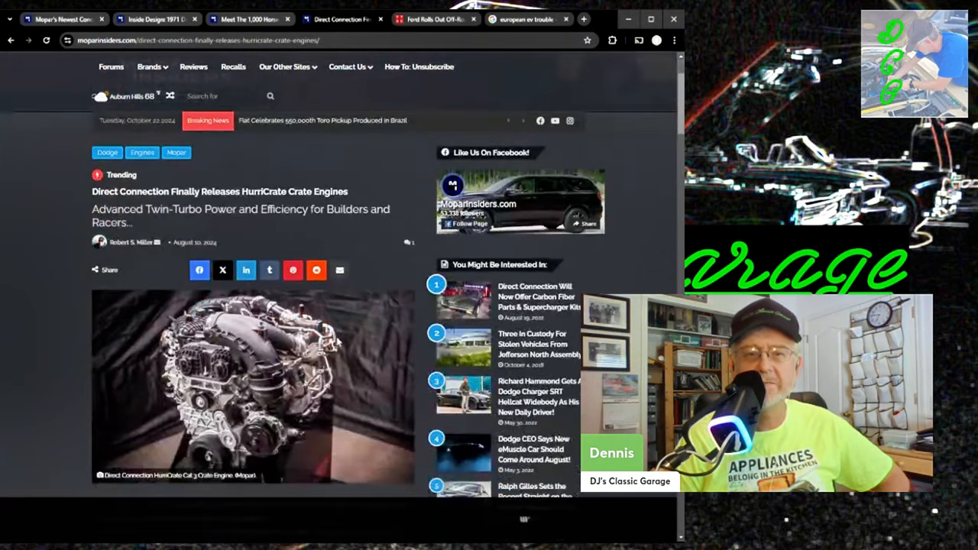
Skim the HurriCrate crate engines article's opening paragraphs by scrolling down
{"action": "scroll", "scroll_direction": "down", "scroll_amount": 3}
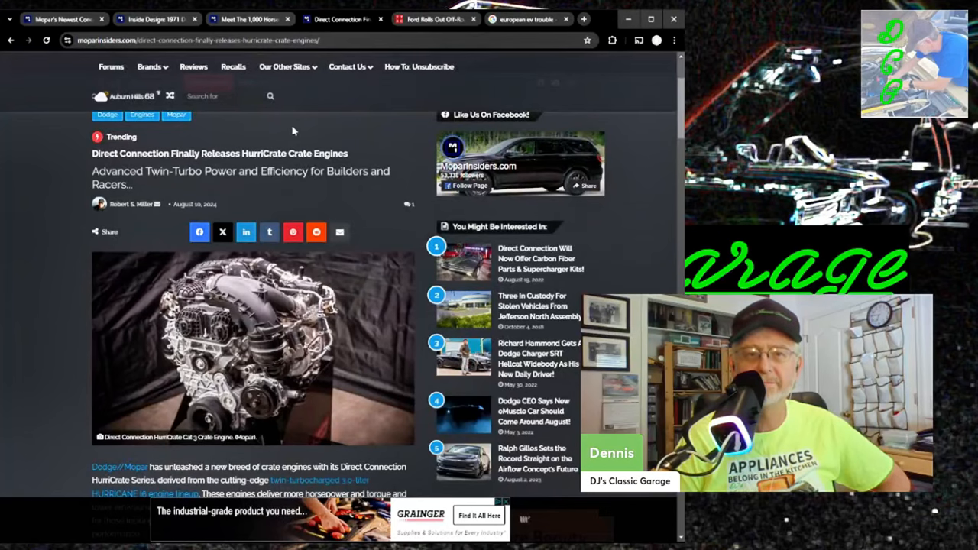
{"action": "scroll", "scroll_direction": "down", "scroll_amount": 3}
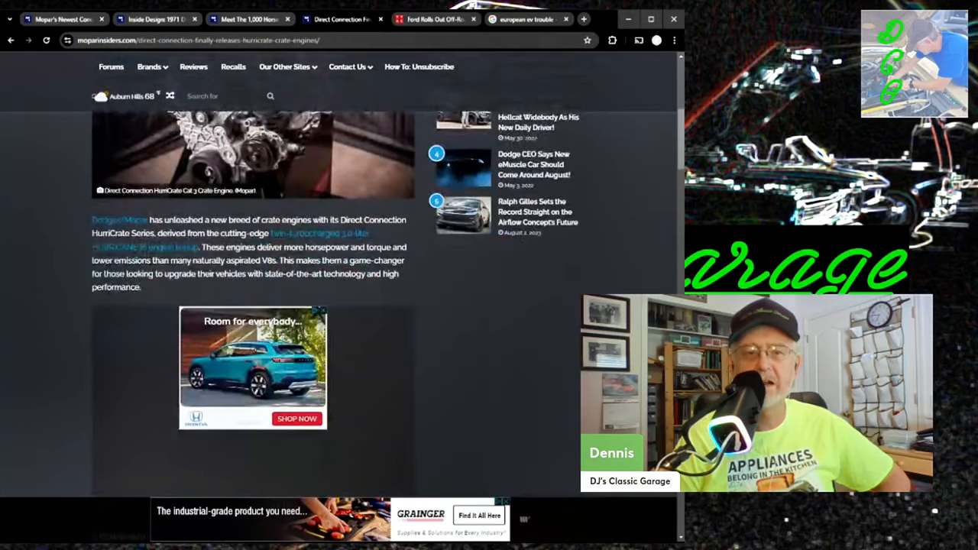
{"action": "scroll", "scroll_direction": "down", "scroll_amount": 3}
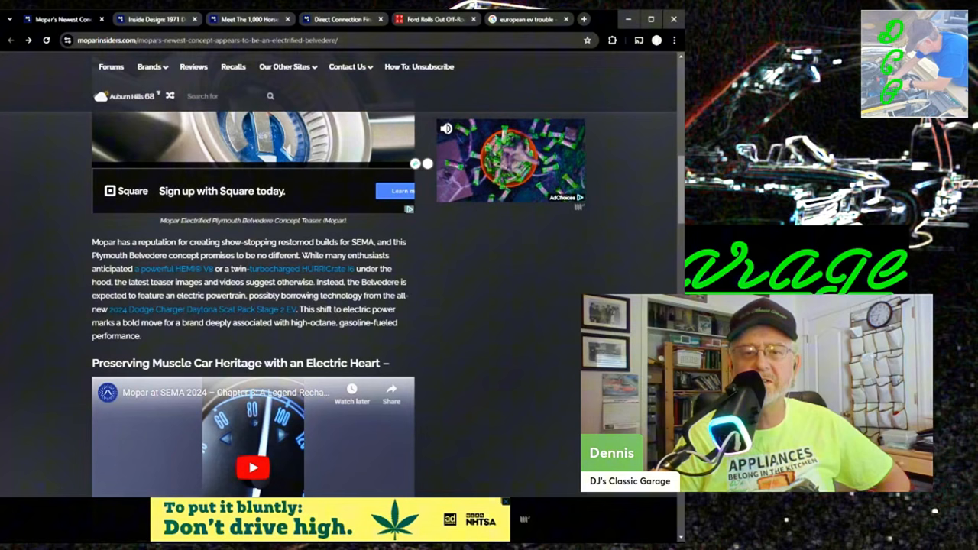
Read the Belvedere article past its embedded video into the earlier SEMA restomod concepts section
{"action": "left_click", "coordinate": [580, 123]}
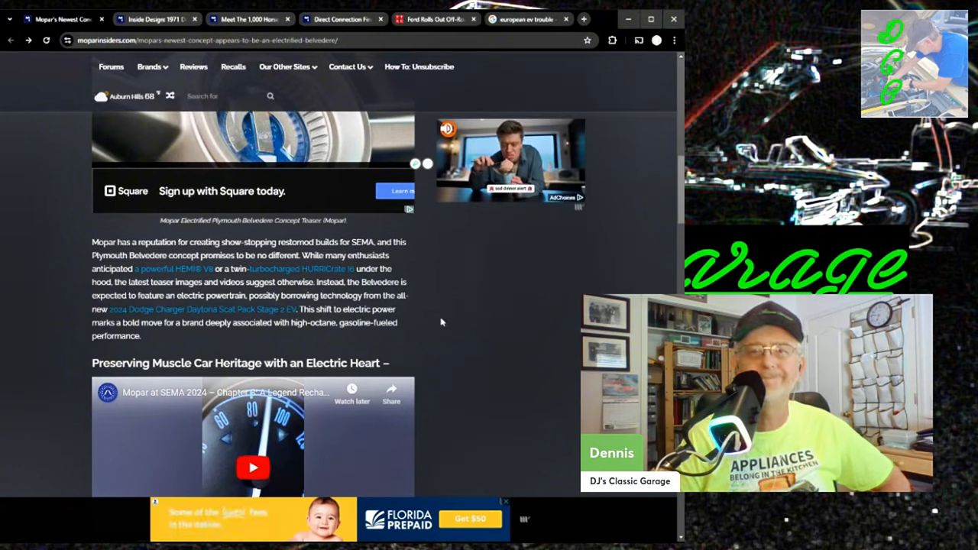
{"action": "scroll", "scroll_direction": "down", "scroll_amount": 3}
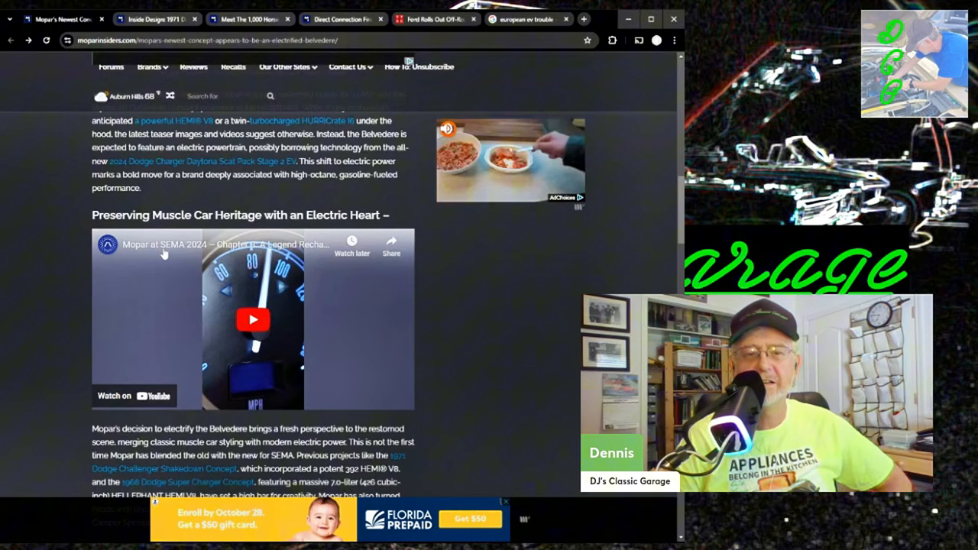
{"action": "scroll", "scroll_direction": "down", "scroll_amount": 3}
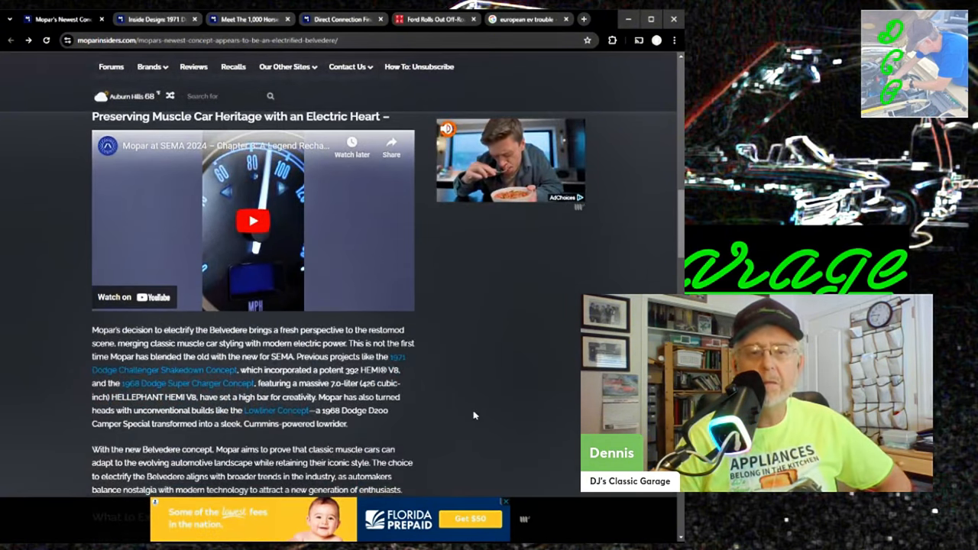
{"action": "mouse_move", "coordinate": [466, 413]}
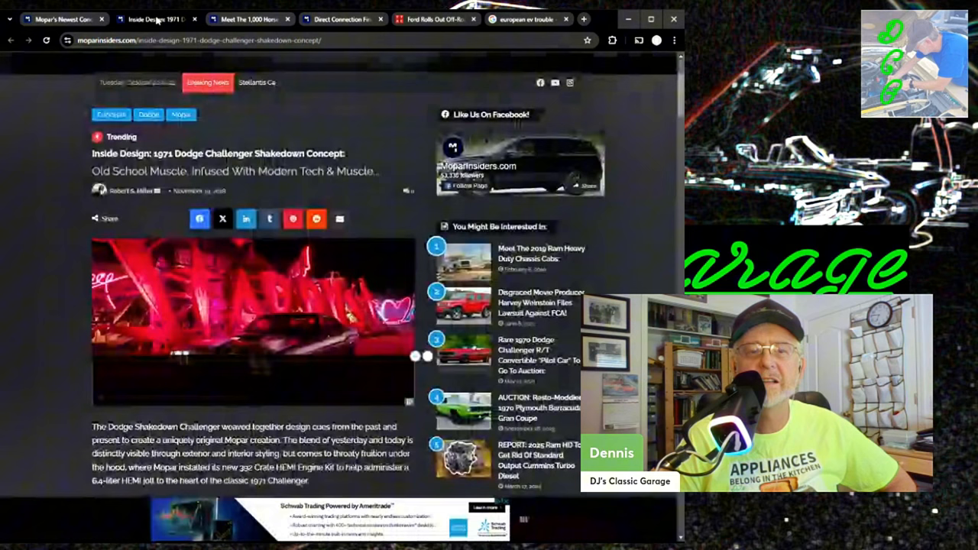
Scroll through the 1971 Challenger Shakedown concept article down to its photo gallery
{"action": "scroll", "scroll_direction": "down", "scroll_amount": 3}
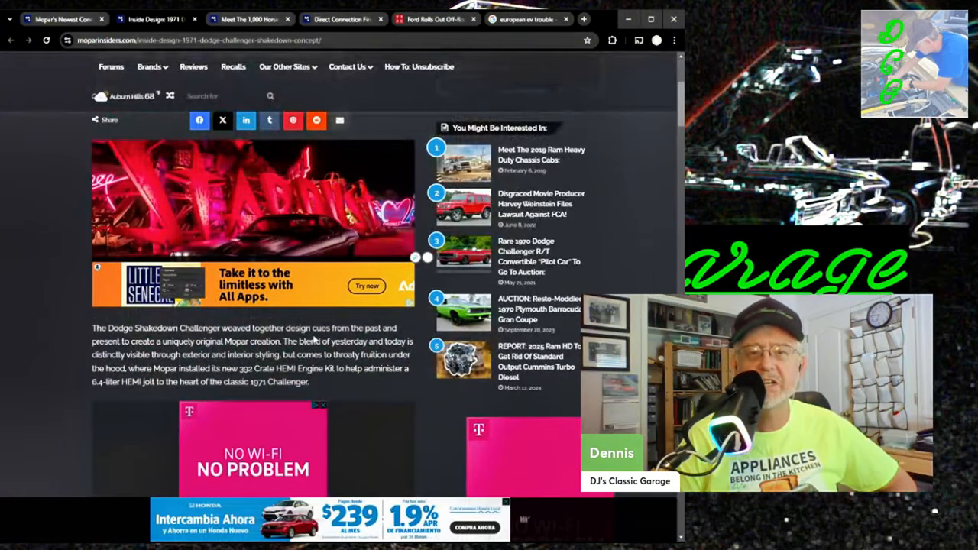
{"action": "scroll", "scroll_direction": "down", "scroll_amount": 3}
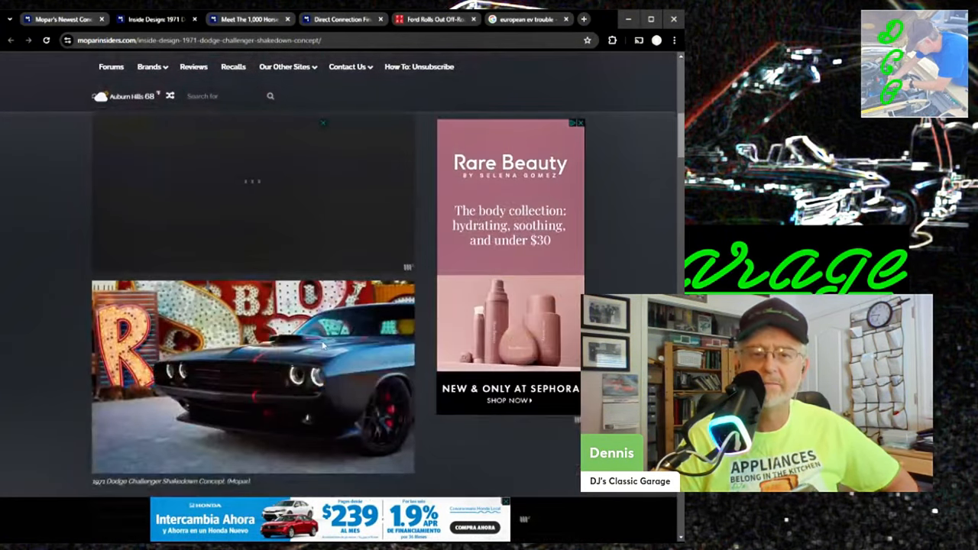
{"action": "scroll", "scroll_direction": "down", "scroll_amount": 3}
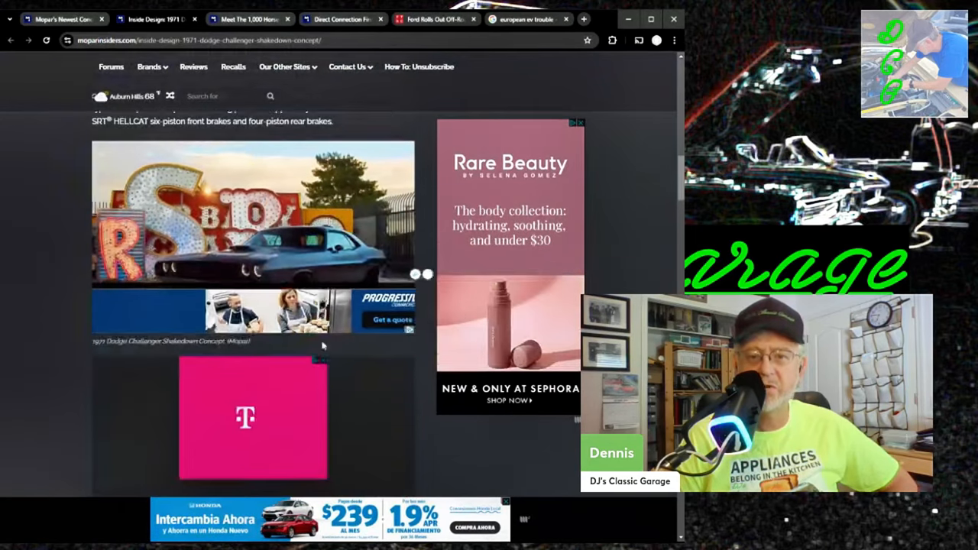
{"action": "scroll", "scroll_direction": "down", "scroll_amount": 3}
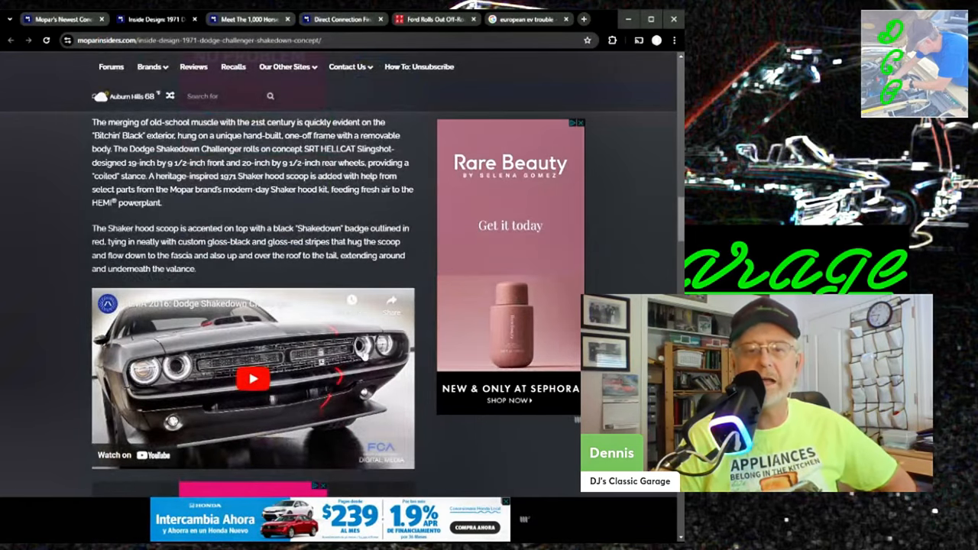
{"action": "scroll", "scroll_direction": "down", "scroll_amount": 3}
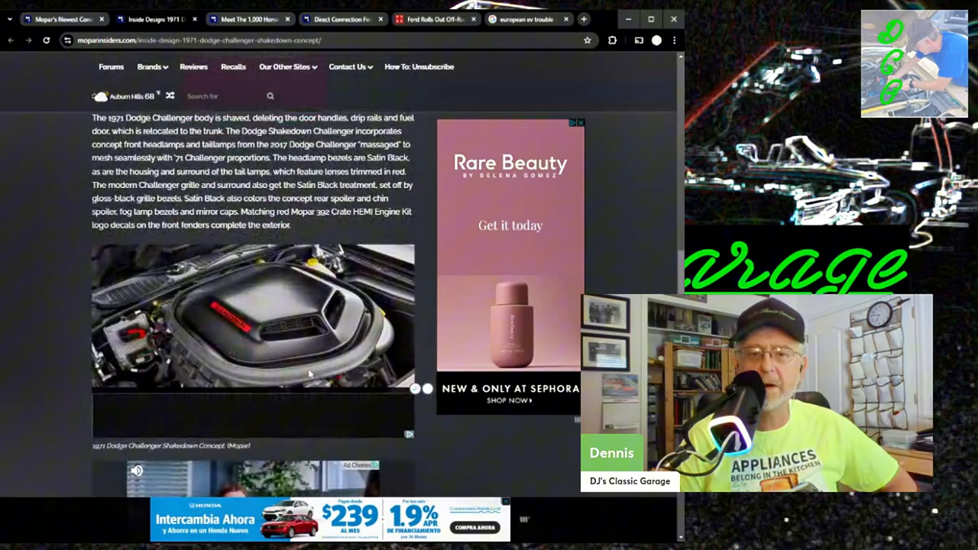
{"action": "scroll", "scroll_direction": "down", "scroll_amount": 3}
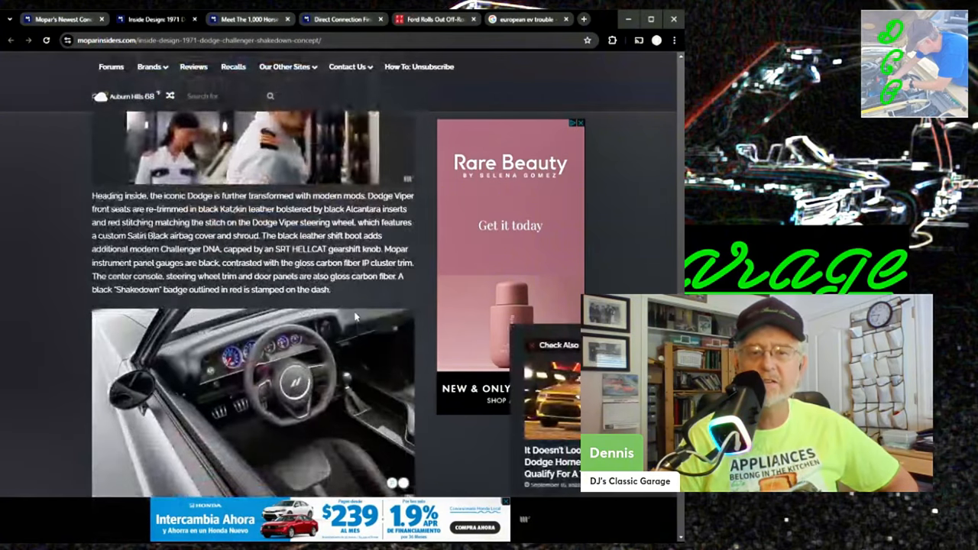
{"action": "scroll", "scroll_direction": "down", "scroll_amount": 3}
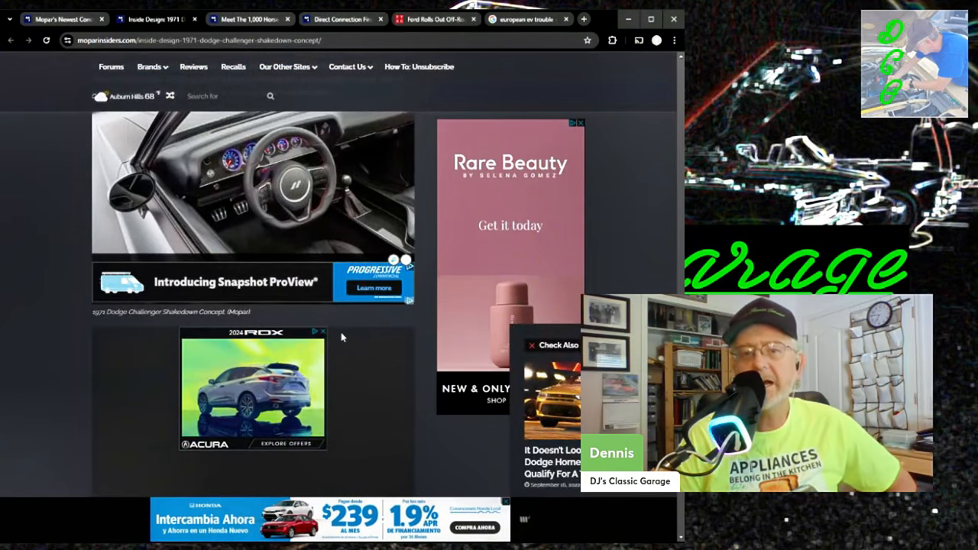
{"action": "scroll", "scroll_direction": "down", "scroll_amount": 3}
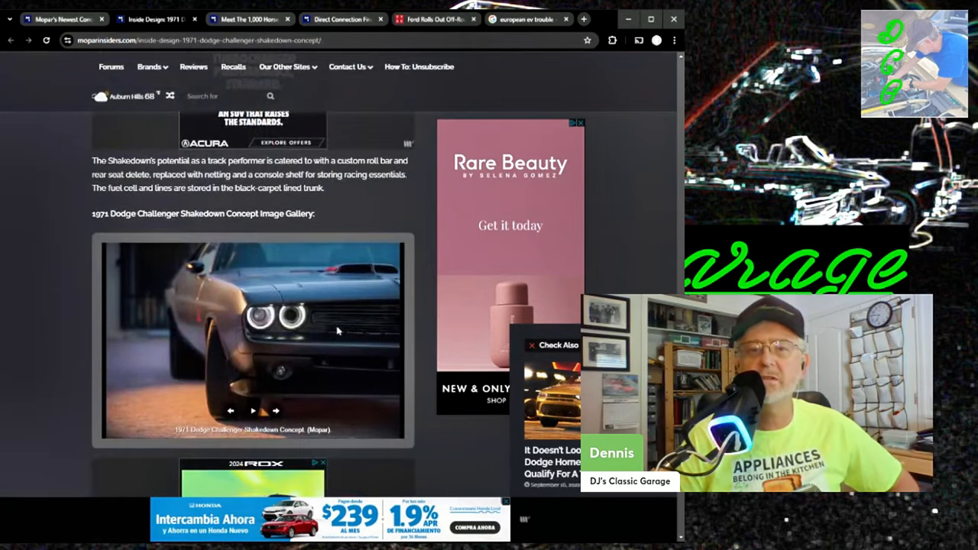
{"action": "scroll", "scroll_direction": "down", "scroll_amount": 3}
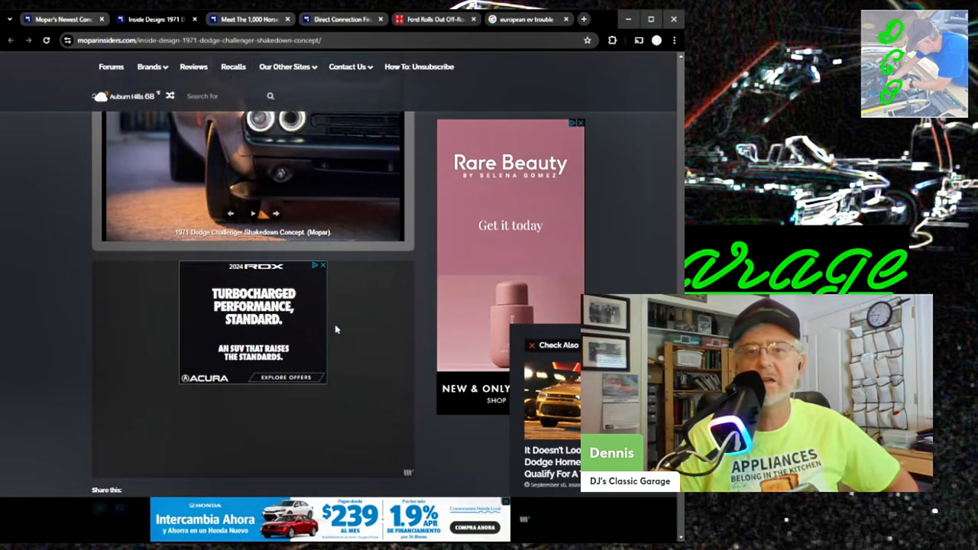
{"action": "scroll", "scroll_direction": "down", "scroll_amount": 3}
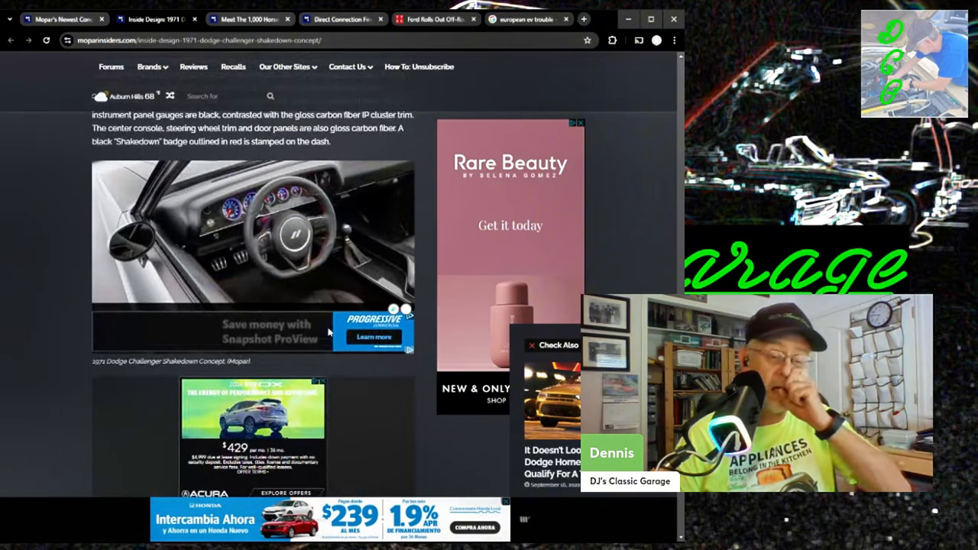
{"action": "scroll", "scroll_direction": "up", "scroll_amount": 3}
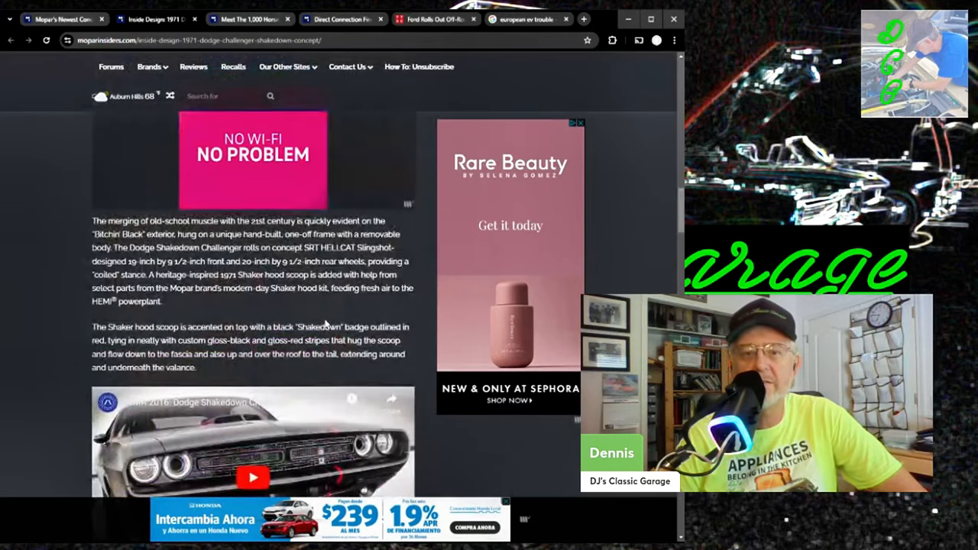
{"action": "scroll", "scroll_direction": "down", "scroll_amount": 3}
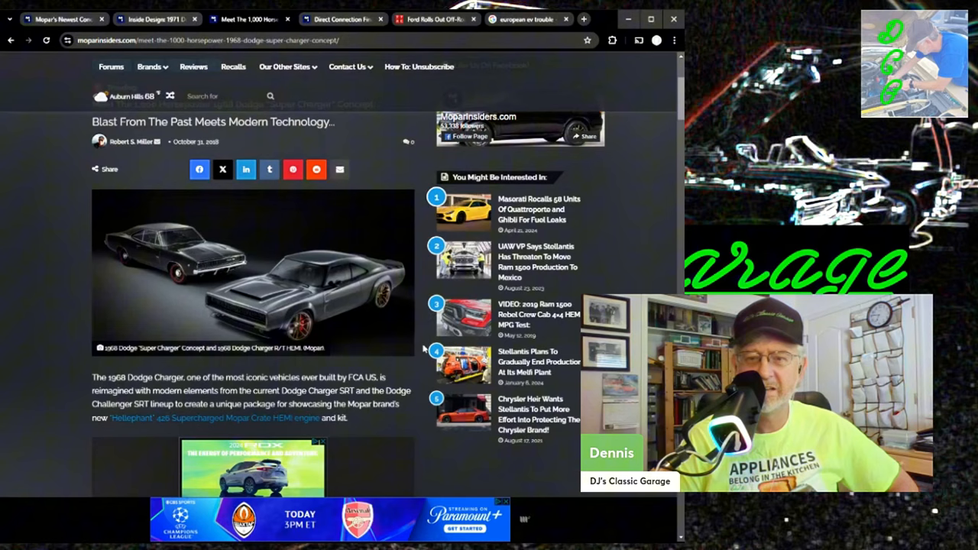
Read the 1968 Super Charger article's body, wheel and interior trim descriptions by scrolling down
{"action": "scroll", "scroll_direction": "down", "scroll_amount": 3}
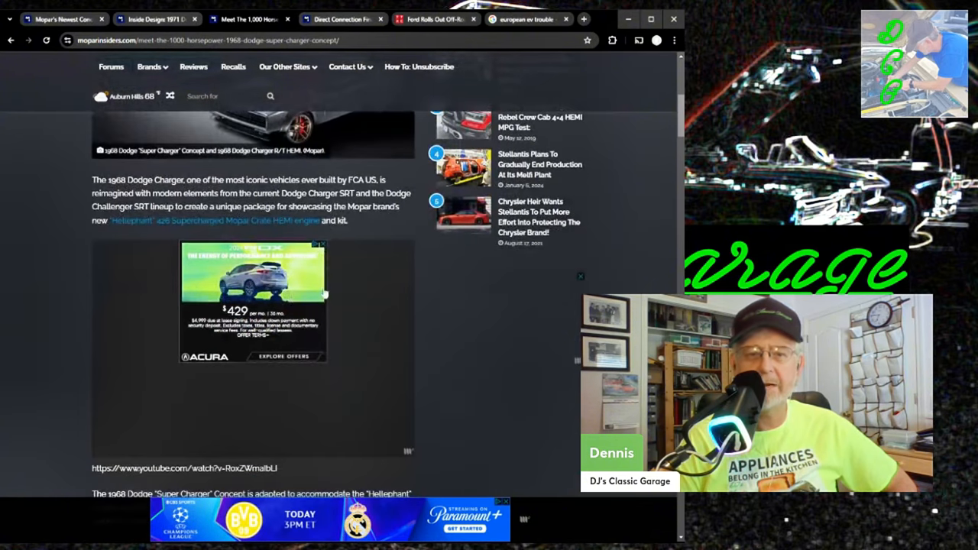
{"action": "scroll", "scroll_direction": "down", "scroll_amount": 3}
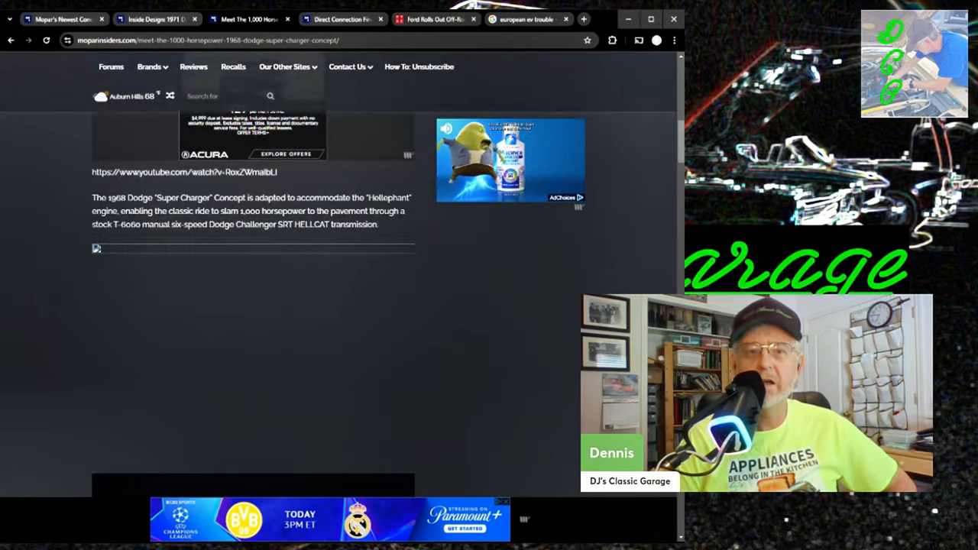
{"action": "scroll", "scroll_direction": "down", "scroll_amount": 3}
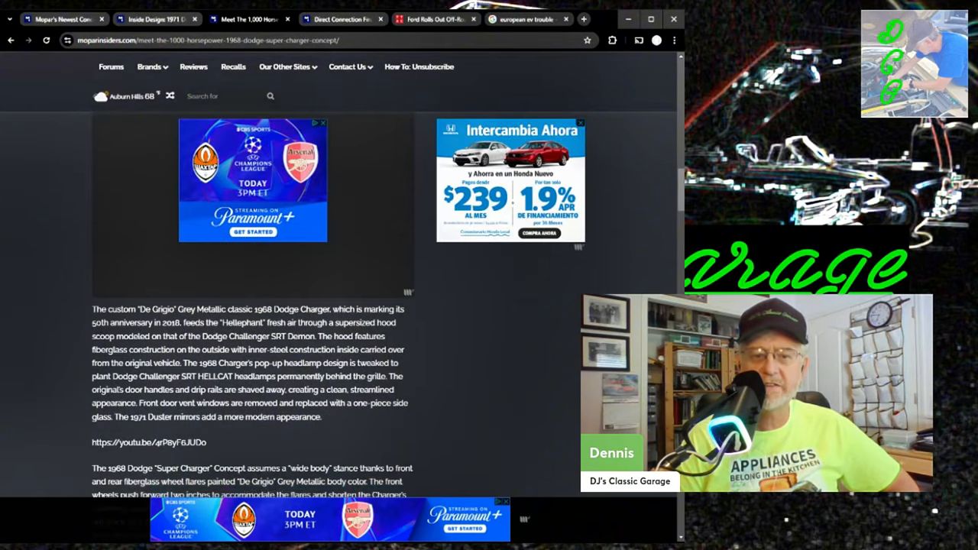
{"action": "scroll", "scroll_direction": "down", "scroll_amount": 3}
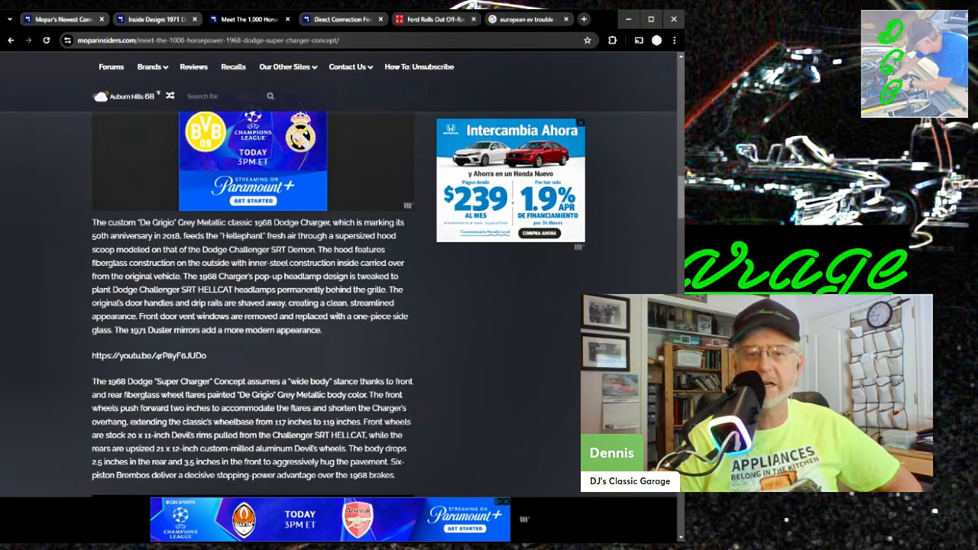
{"action": "scroll", "scroll_direction": "down", "scroll_amount": 3}
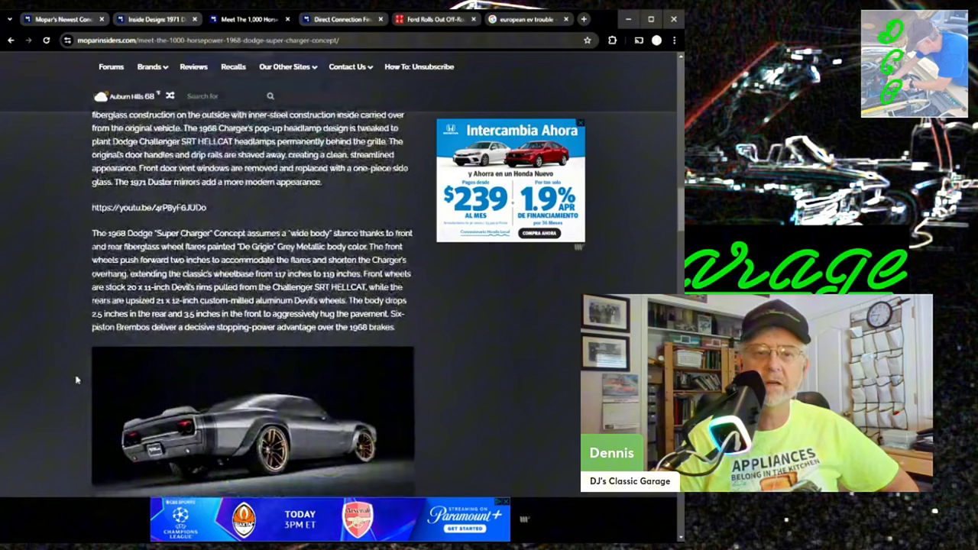
{"action": "scroll", "scroll_direction": "down", "scroll_amount": 3}
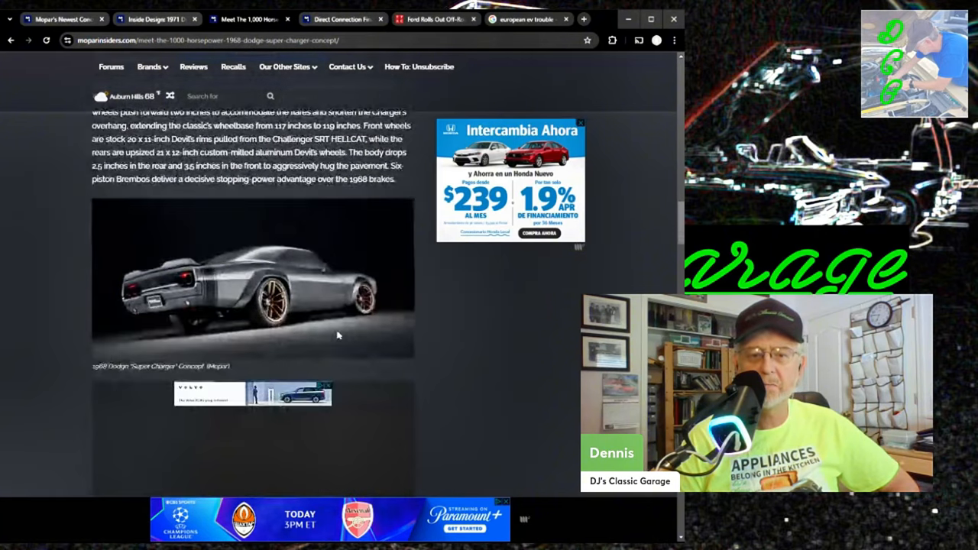
{"action": "scroll", "scroll_direction": "down", "scroll_amount": 3}
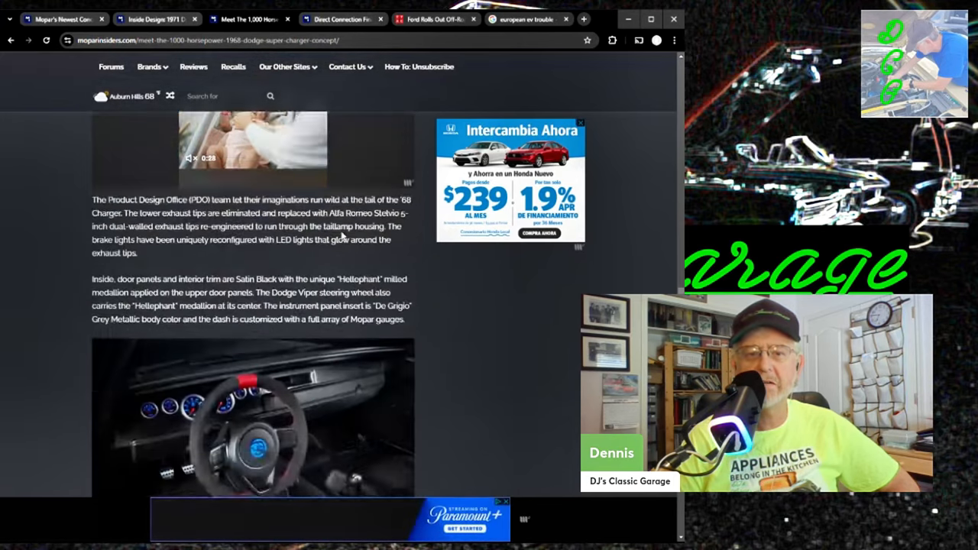
{"action": "scroll", "scroll_direction": "down", "scroll_amount": 3}
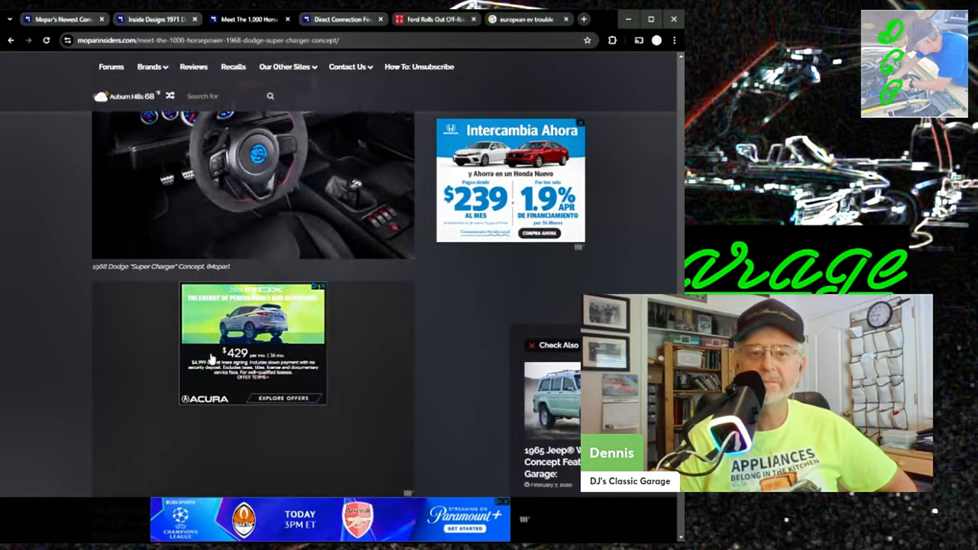
Scroll to the end of the Super Charger article, then back up slightly
{"action": "scroll", "scroll_direction": "down", "scroll_amount": 3}
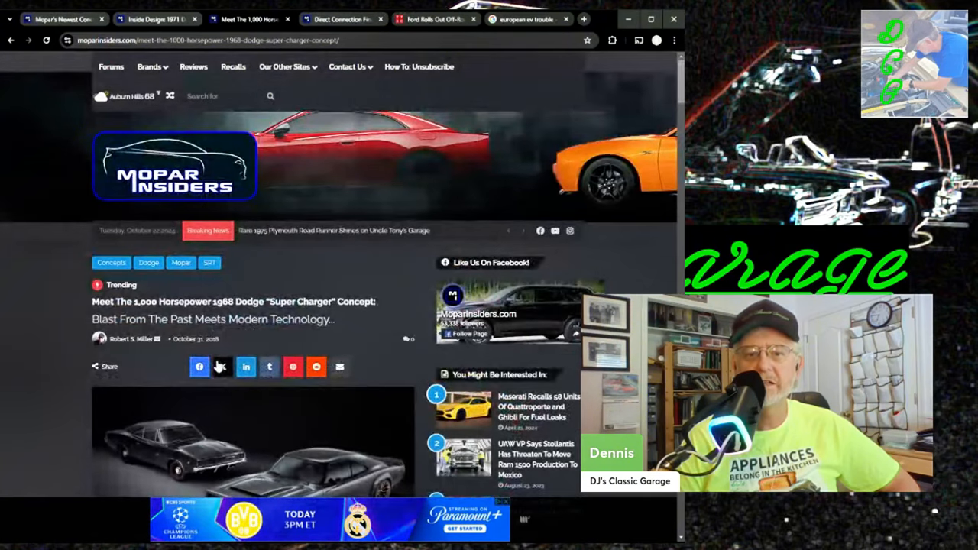
{"action": "scroll", "scroll_direction": "down", "scroll_amount": 3}
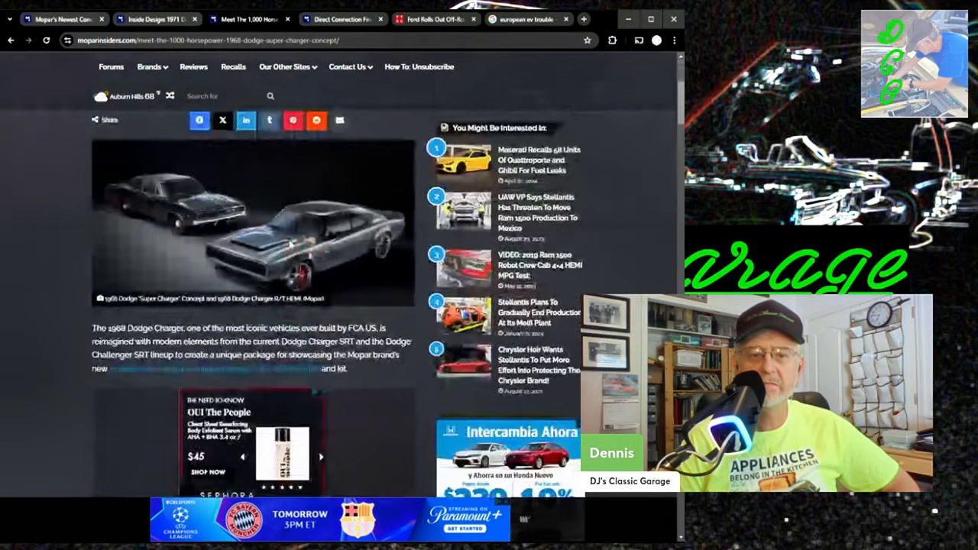
{"action": "scroll", "scroll_direction": "up", "scroll_amount": 3}
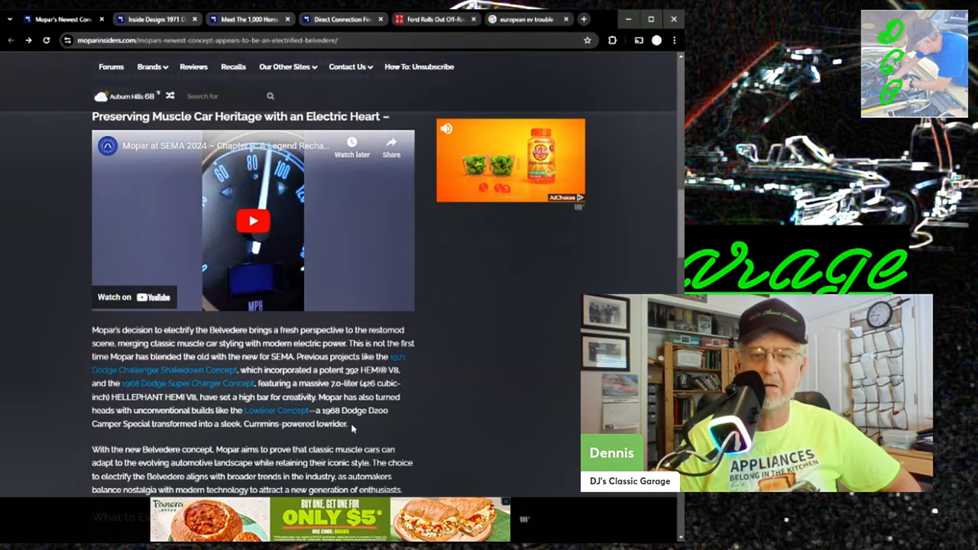
Scroll the Belvedere article down to its 'What to Expect at SEMA 2024' heading
{"action": "scroll", "scroll_direction": "down", "scroll_amount": 3}
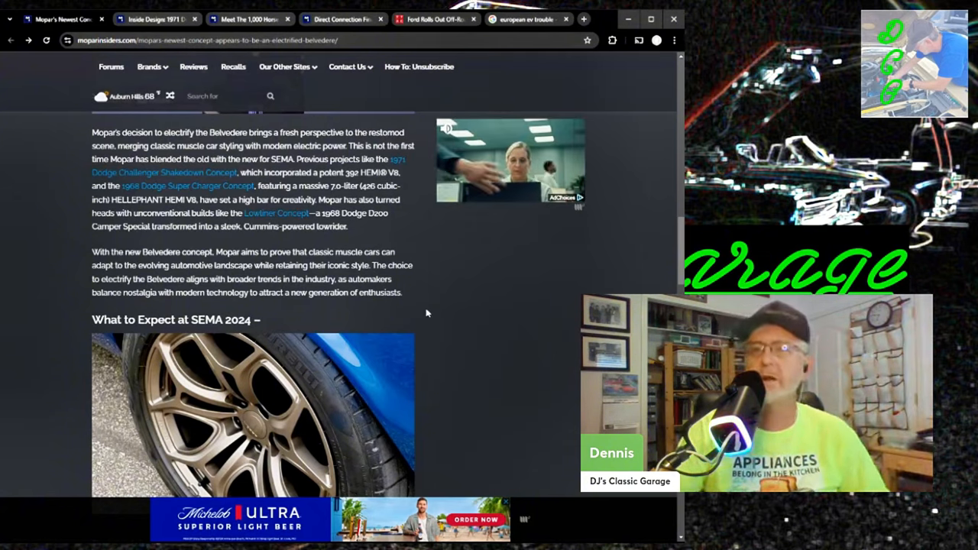
{"action": "scroll", "scroll_direction": "down", "scroll_amount": 3}
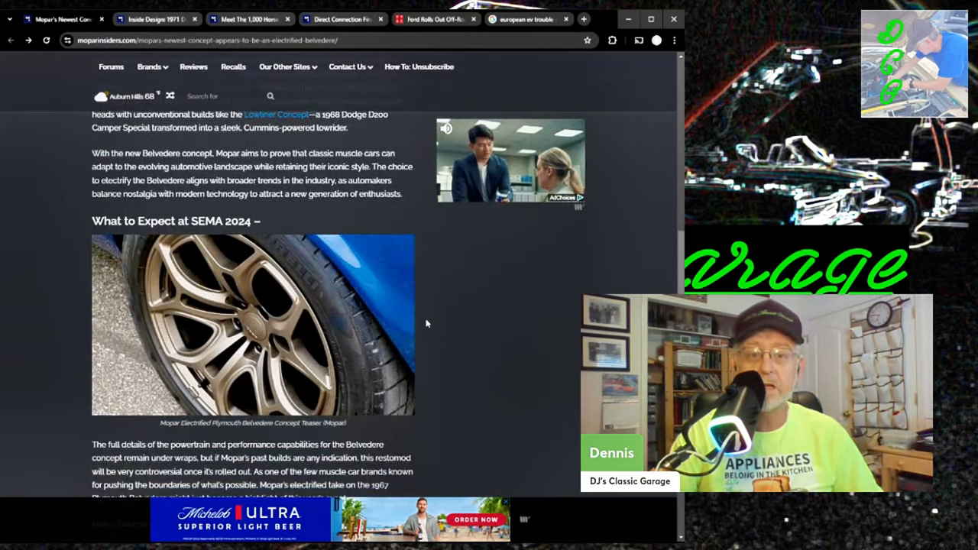
{"action": "scroll", "scroll_direction": "down", "scroll_amount": 3}
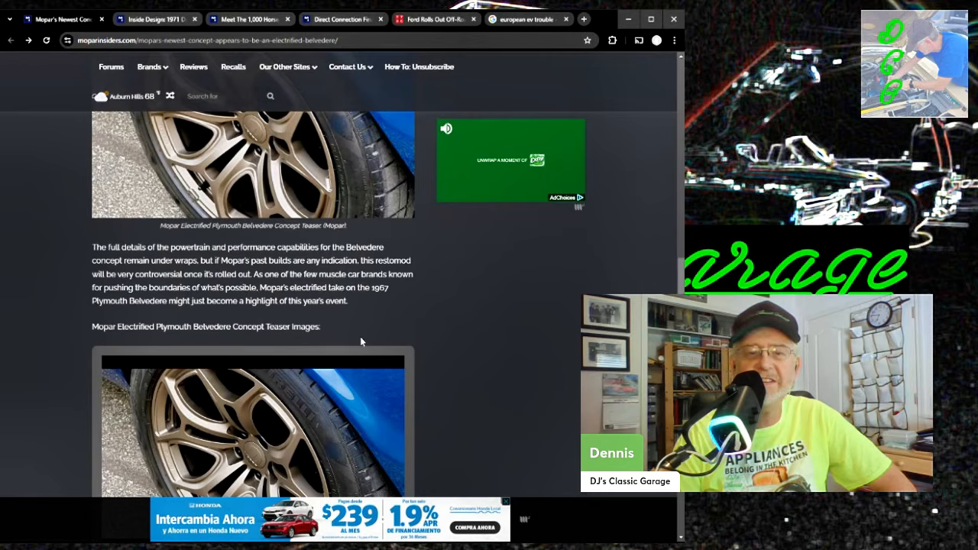
{"action": "scroll", "scroll_direction": "down", "scroll_amount": 3}
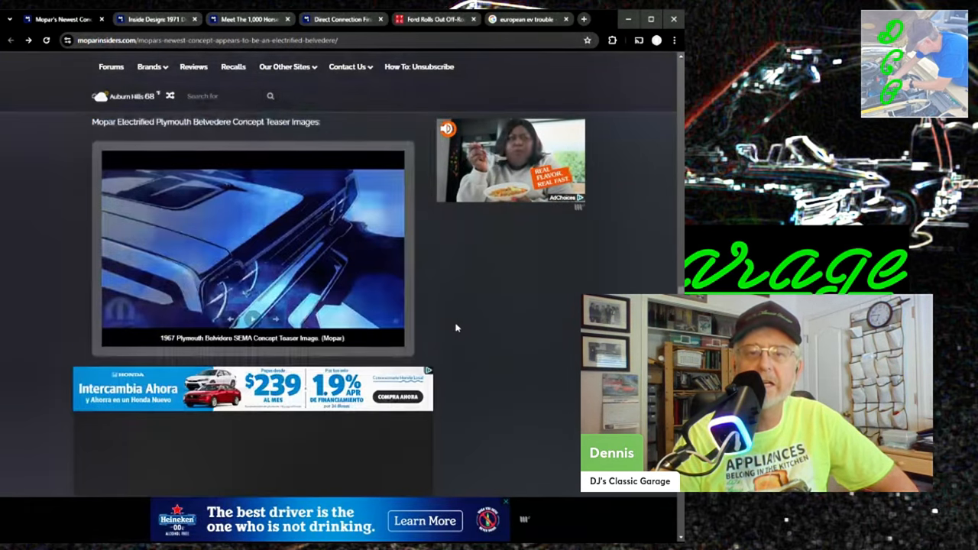
{"action": "scroll", "scroll_direction": "down", "scroll_amount": 3}
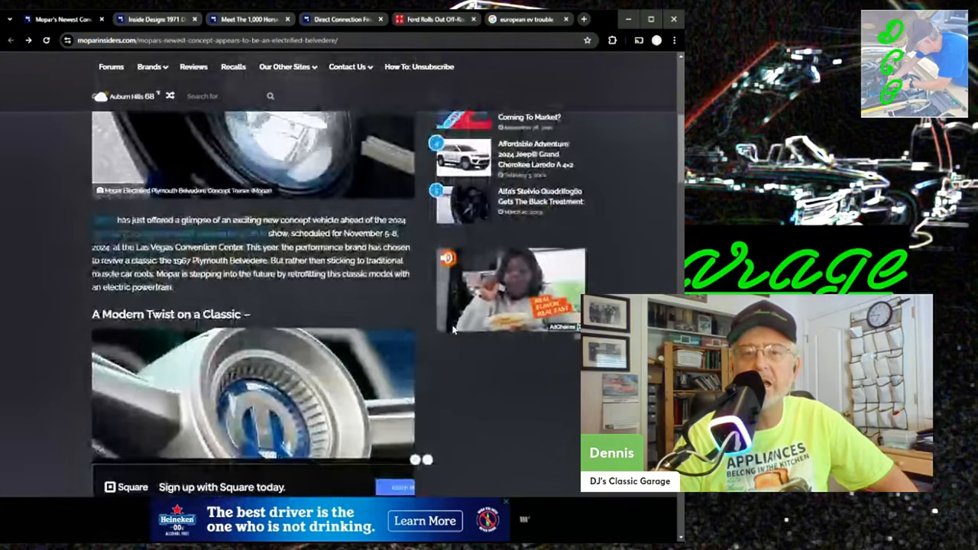
{"action": "scroll", "scroll_direction": "down", "scroll_amount": 3}
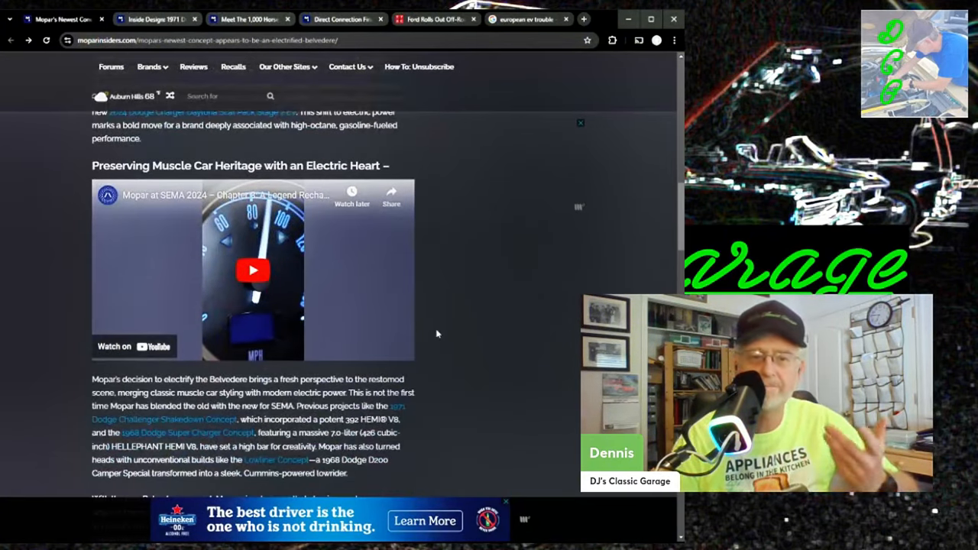
{"action": "scroll", "scroll_direction": "down", "scroll_amount": 3}
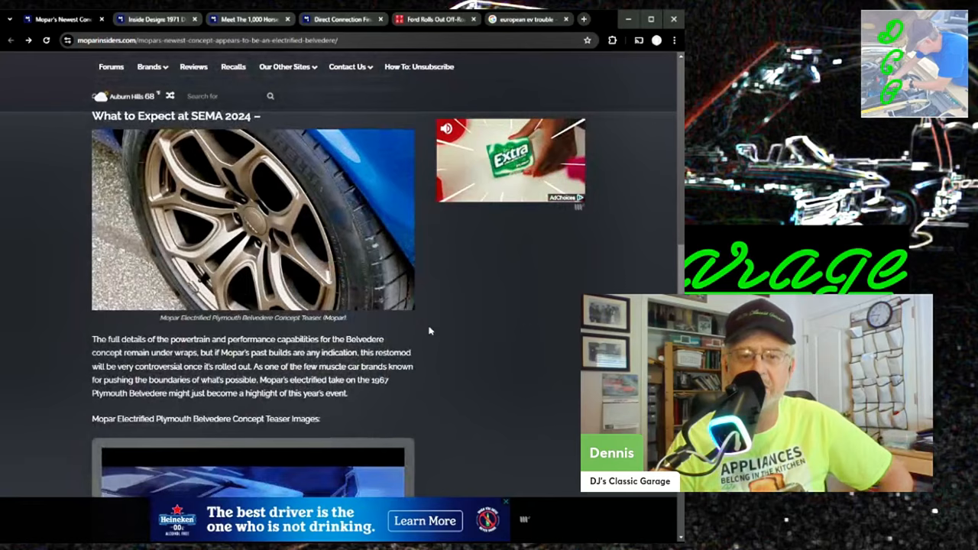
{"action": "scroll", "scroll_direction": "down", "scroll_amount": 3}
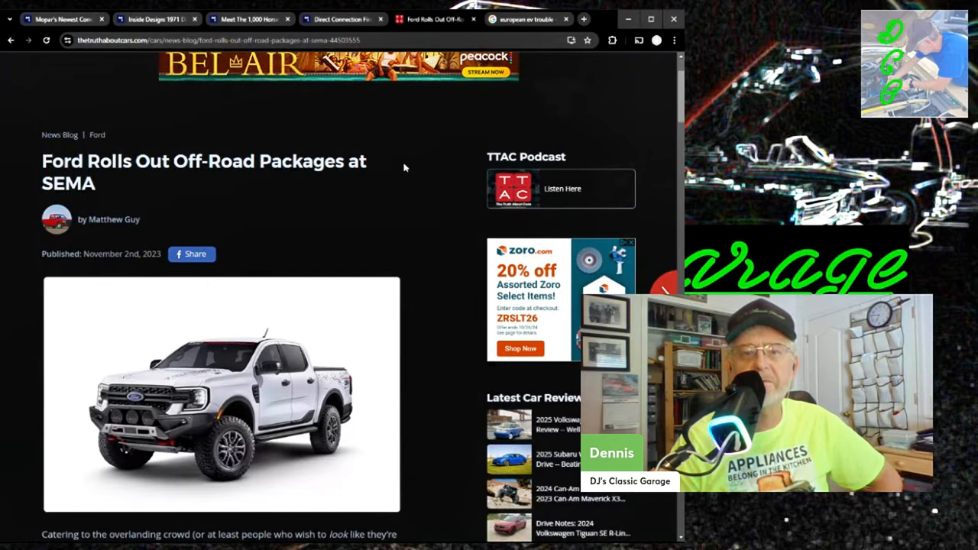
Read the Ford SEMA off-road packages article through its Bronco section, then switch to the 'european ev trouble' Google tab
{"action": "scroll", "scroll_direction": "down", "scroll_amount": 3}
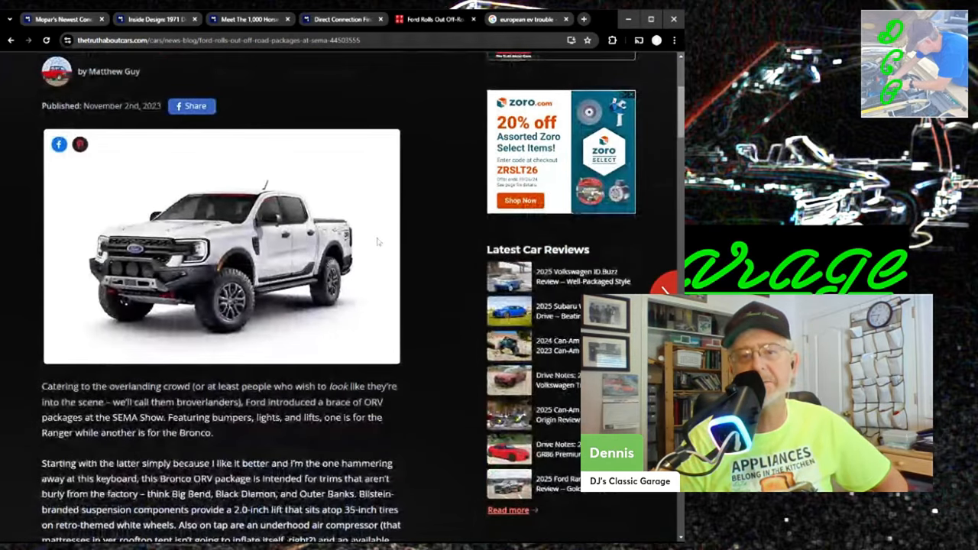
{"action": "scroll", "scroll_direction": "down", "scroll_amount": 3}
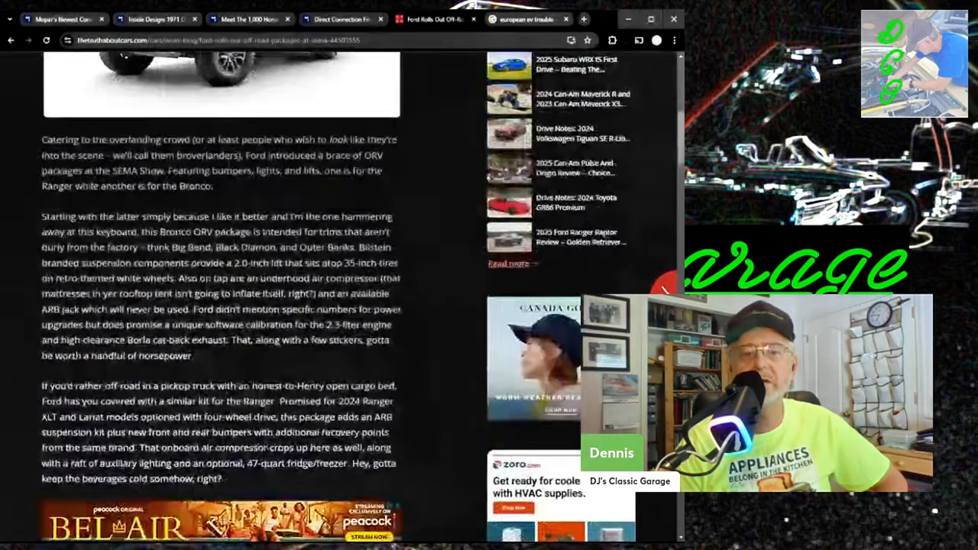
{"action": "scroll", "scroll_direction": "down", "scroll_amount": 3}
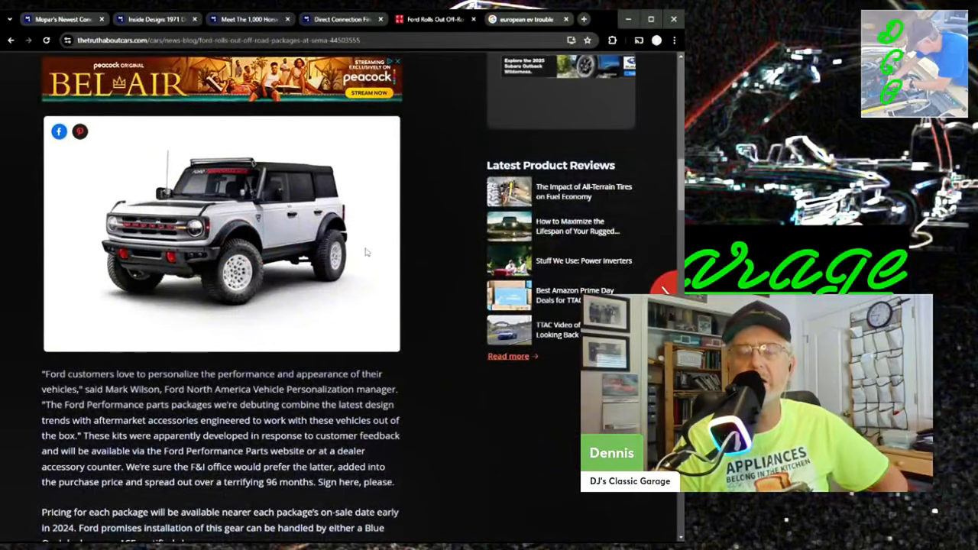
{"action": "scroll", "scroll_direction": "down", "scroll_amount": 3}
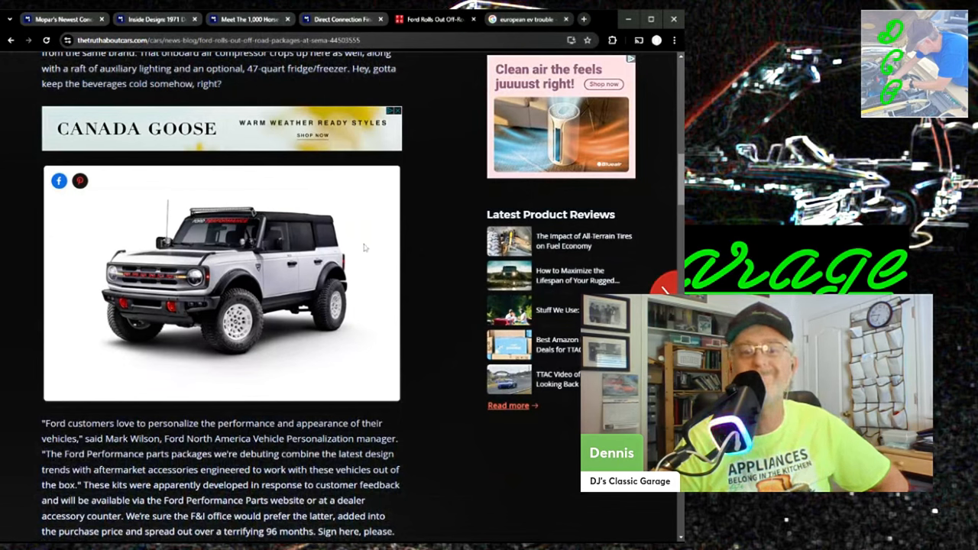
{"action": "scroll", "scroll_direction": "down", "scroll_amount": 3}
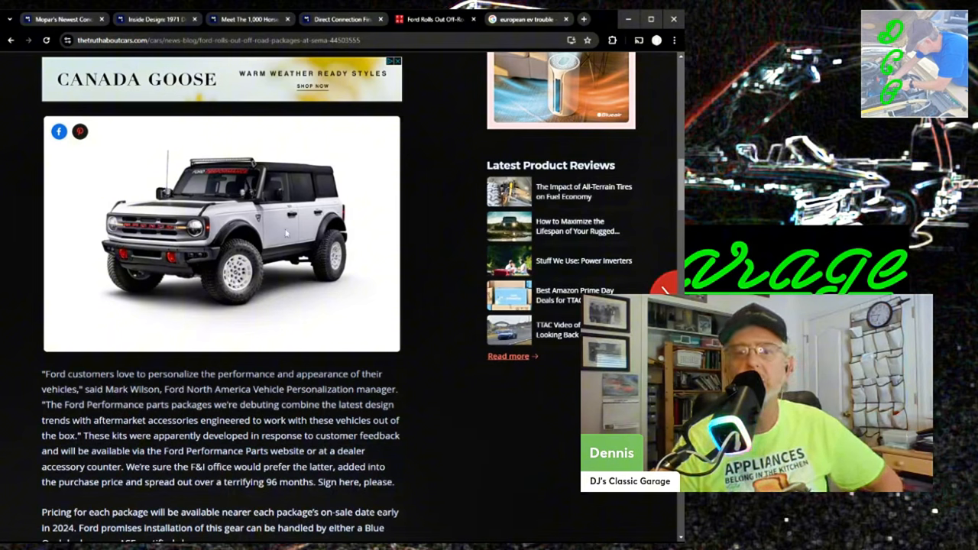
{"action": "mouse_move", "coordinate": [353, 211]}
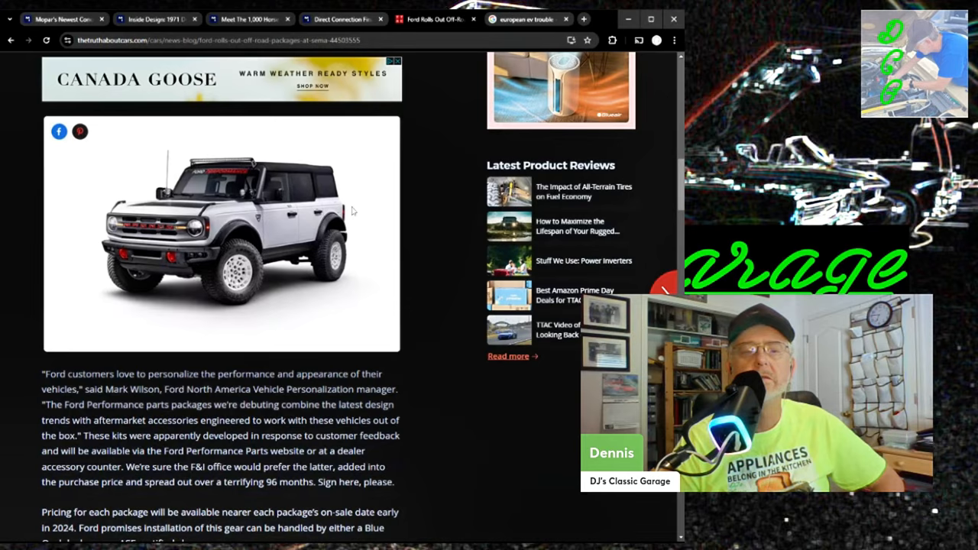
{"action": "scroll", "scroll_direction": "down", "scroll_amount": 3}
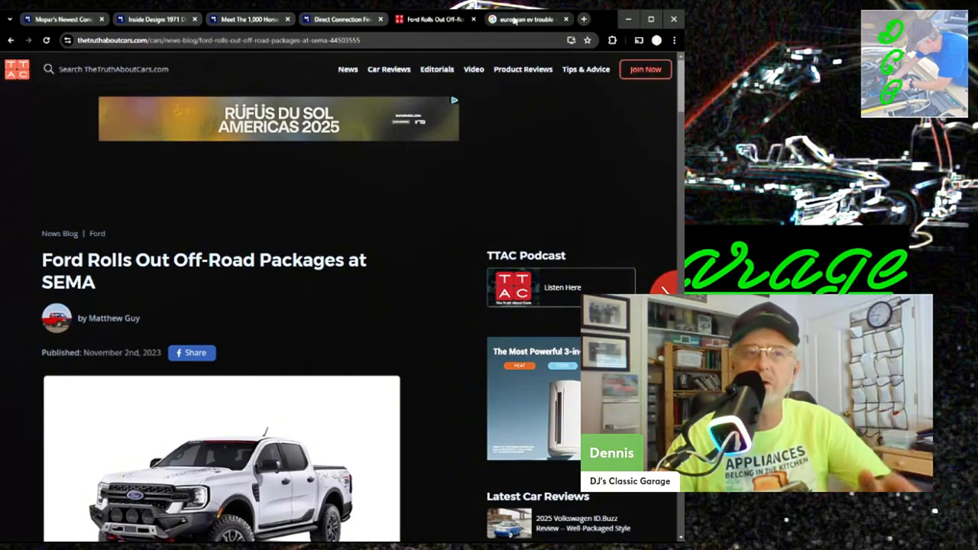
{"action": "left_click", "coordinate": [527, 18]}
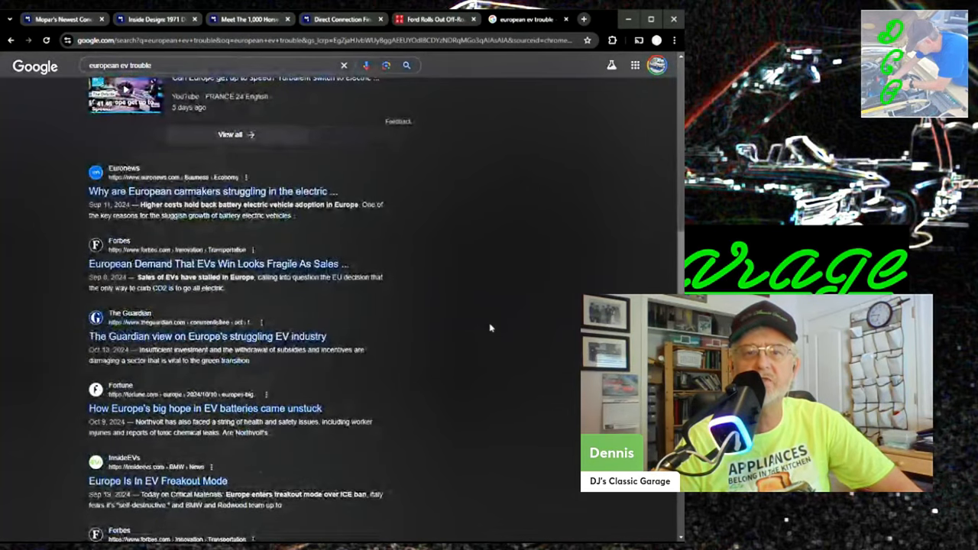
Scroll the 'european ev trouble' Google results to the bottom and back up slightly
{"action": "scroll", "scroll_direction": "down", "scroll_amount": 3}
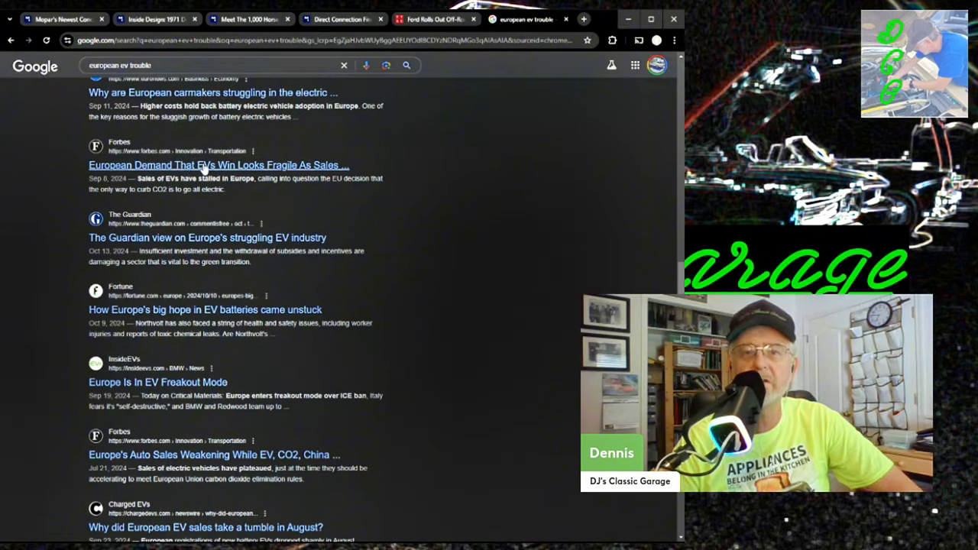
{"action": "mouse_move", "coordinate": [587, 229]}
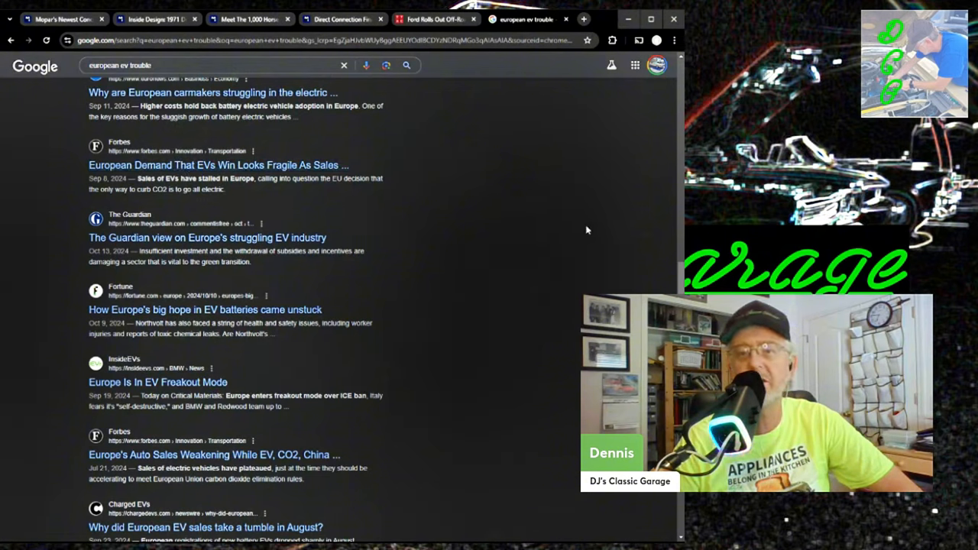
{"action": "mouse_move", "coordinate": [324, 264]}
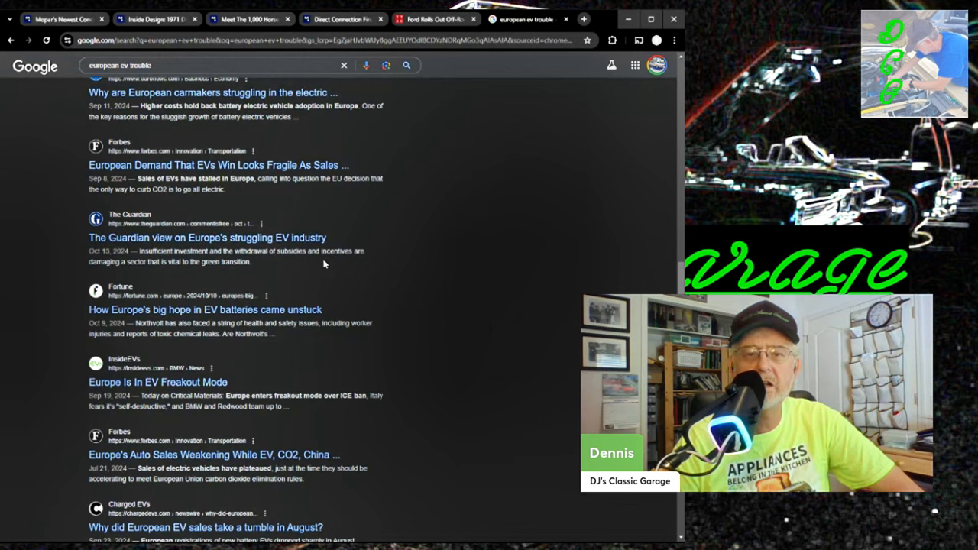
{"action": "mouse_move", "coordinate": [341, 272]}
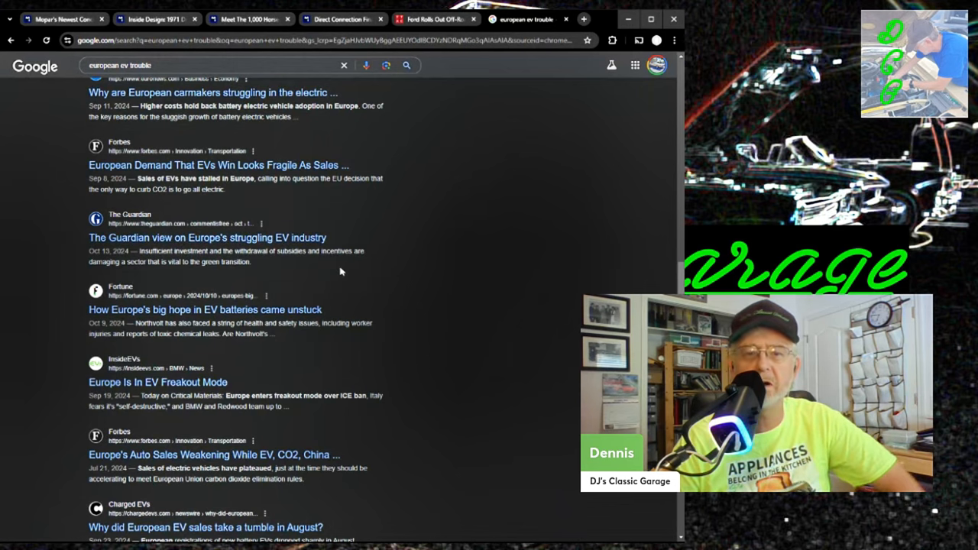
{"action": "scroll", "scroll_direction": "down", "scroll_amount": 3}
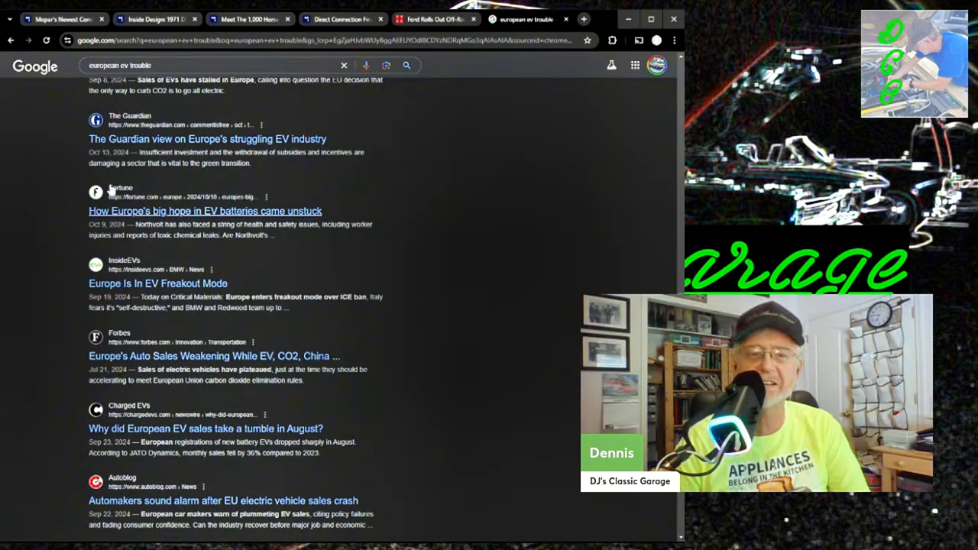
{"action": "mouse_move", "coordinate": [381, 327]}
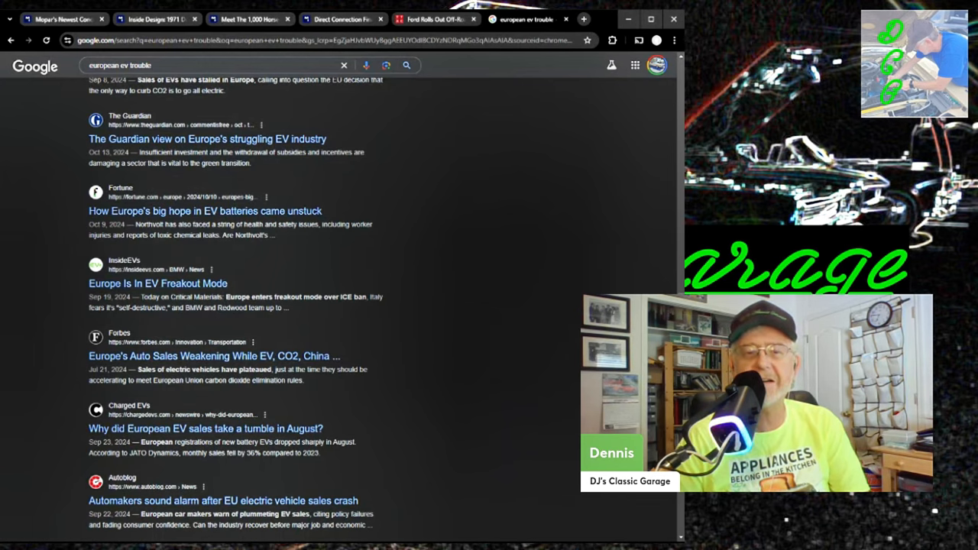
{"action": "scroll", "scroll_direction": "down", "scroll_amount": 3}
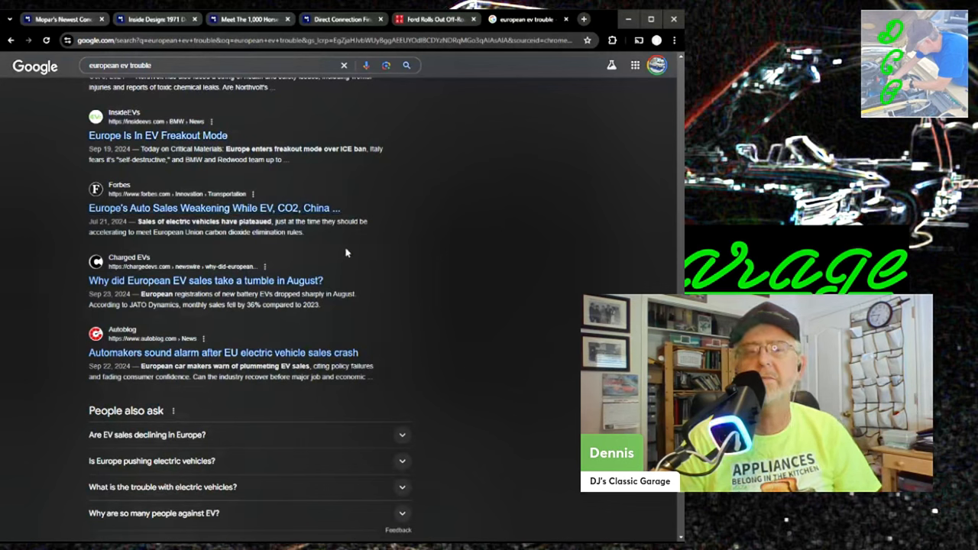
{"action": "mouse_move", "coordinate": [331, 303]}
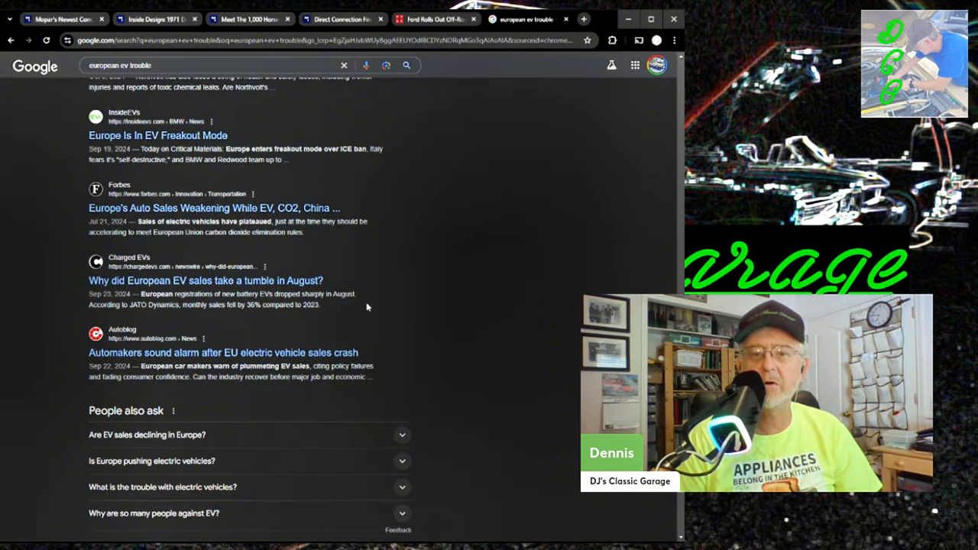
{"action": "scroll", "scroll_direction": "down", "scroll_amount": 3}
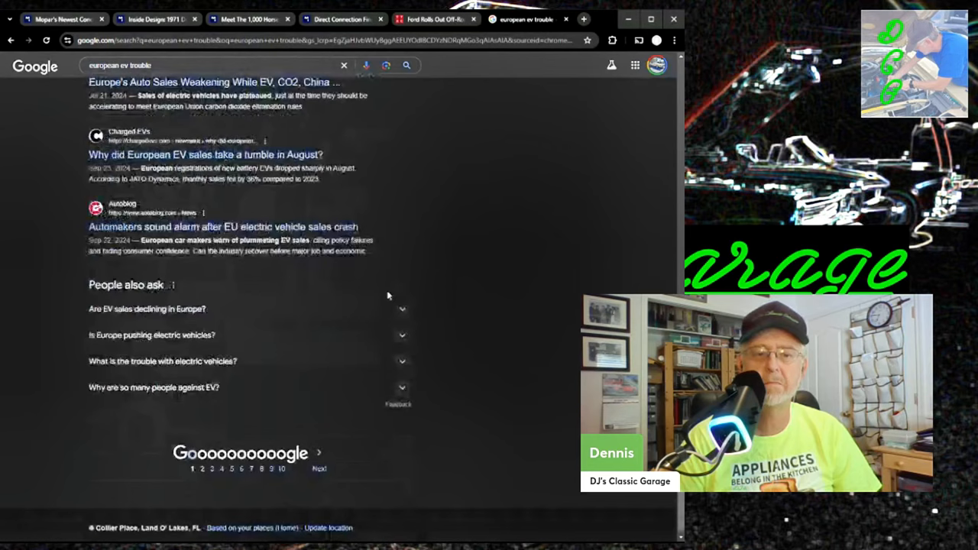
{"action": "scroll", "scroll_direction": "up", "scroll_amount": 3}
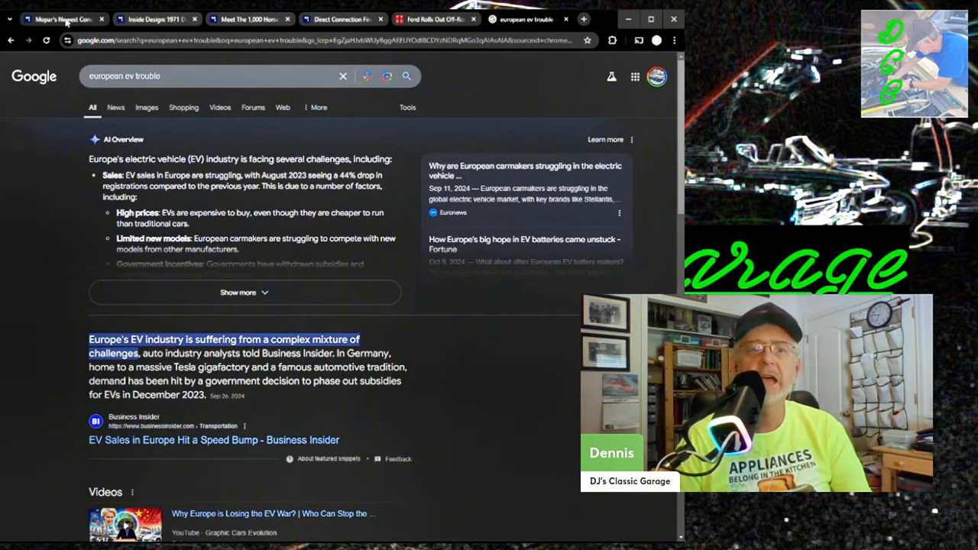
Return to the Mopar Insiders Belvedere concept article and scroll down into it
{"action": "left_click", "coordinate": [61, 19]}
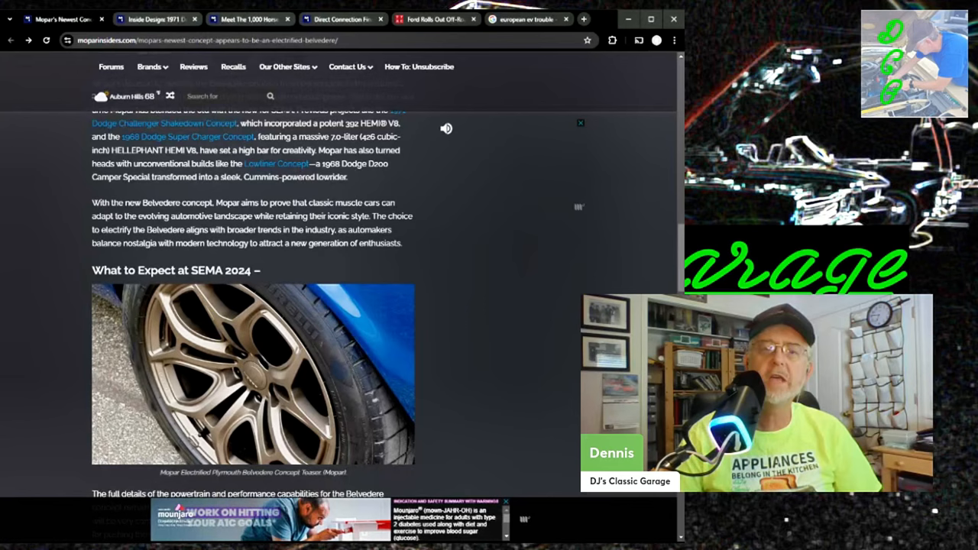
{"action": "scroll", "scroll_direction": "down", "scroll_amount": 3}
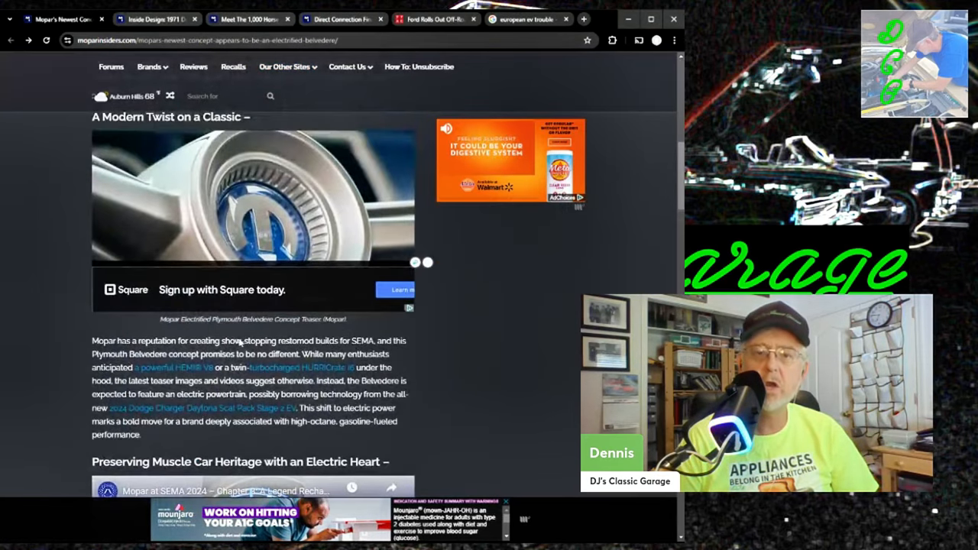